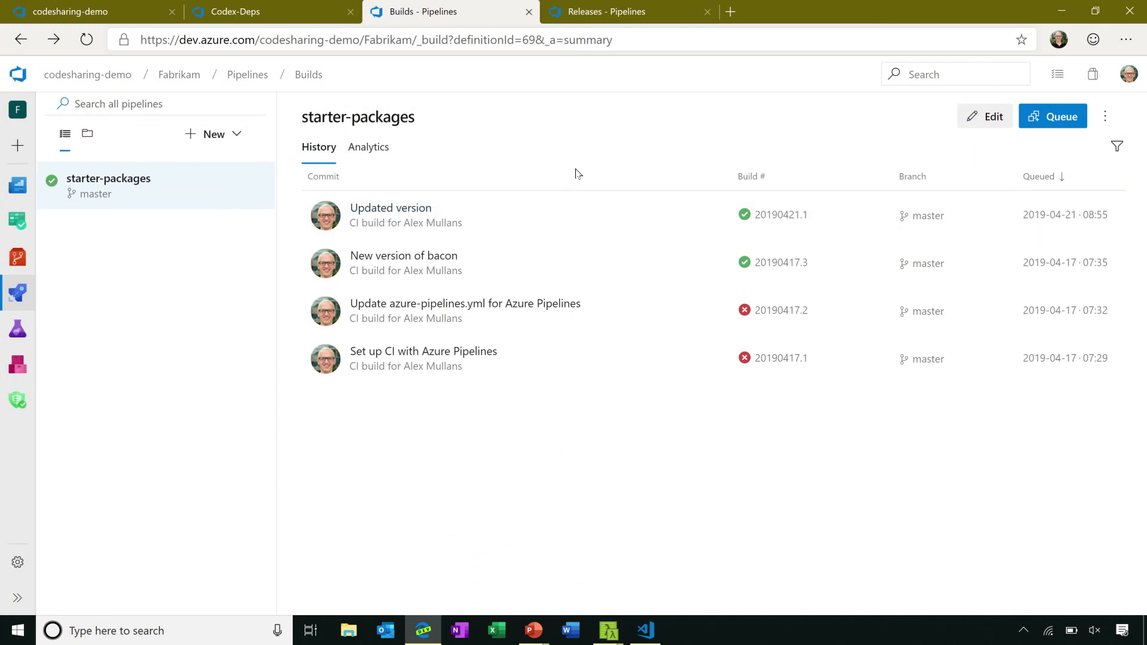
{"action": "mouse_move", "coordinate": [563, 177]}
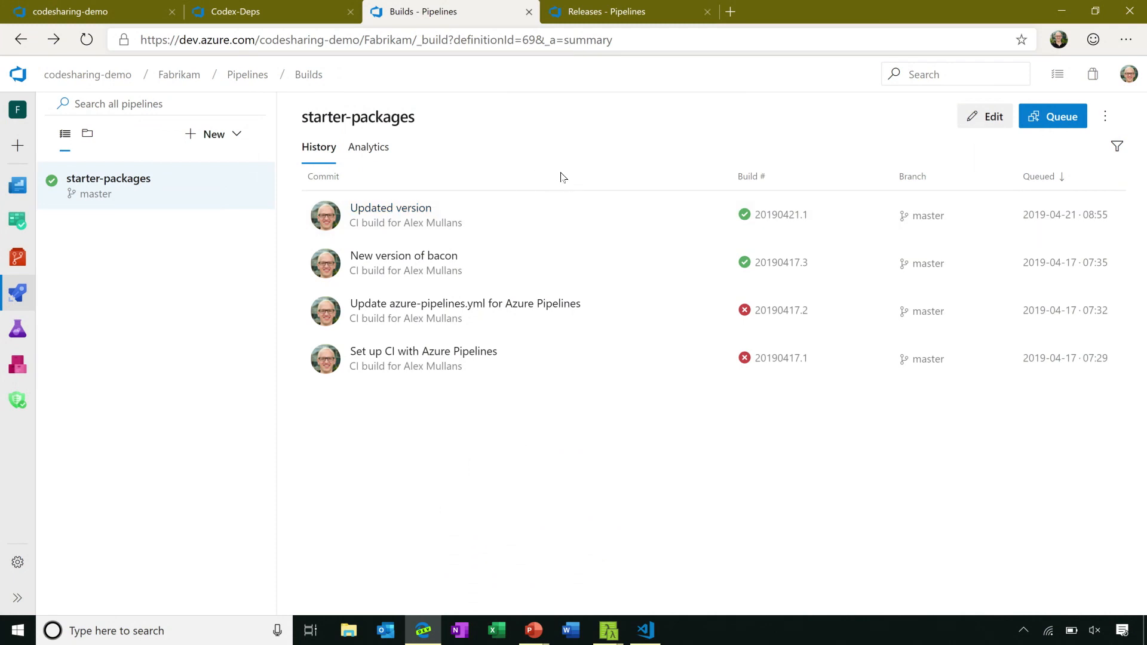
{"action": "mouse_move", "coordinate": [570, 167]}
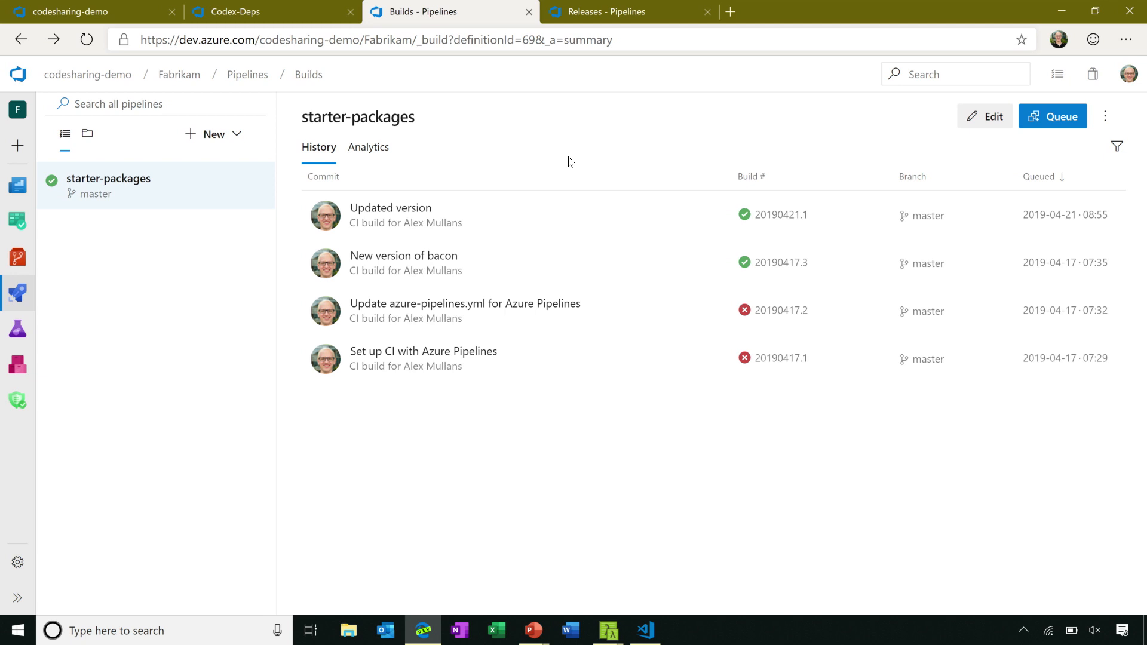
{"action": "mouse_move", "coordinate": [616, 160]}
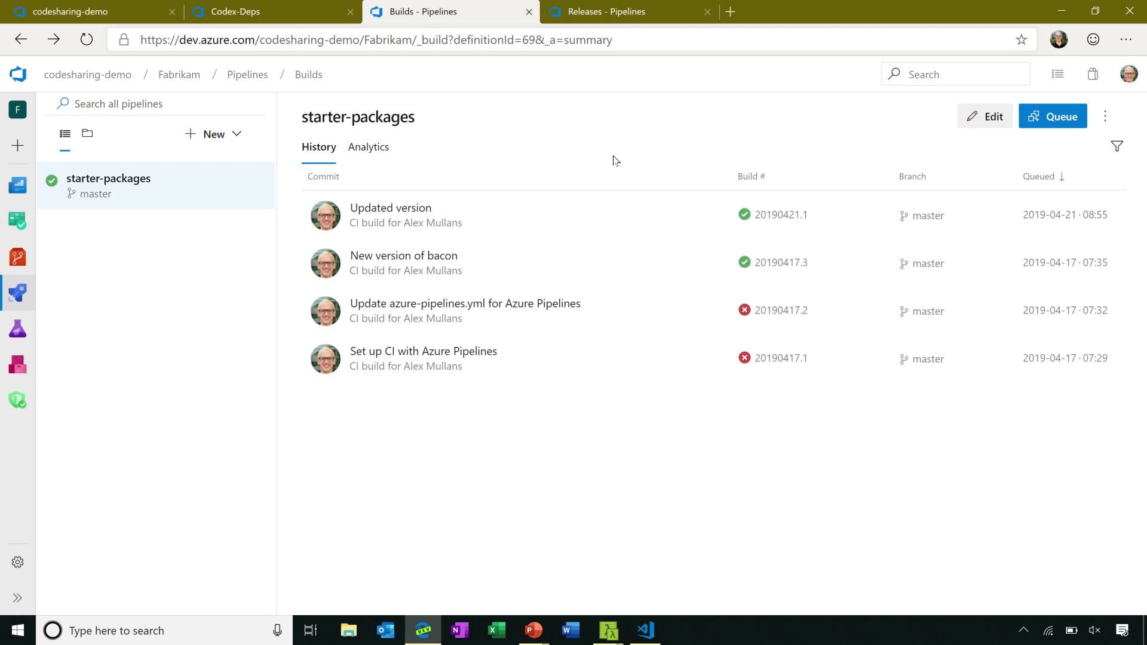
{"action": "mouse_move", "coordinate": [997, 119]}
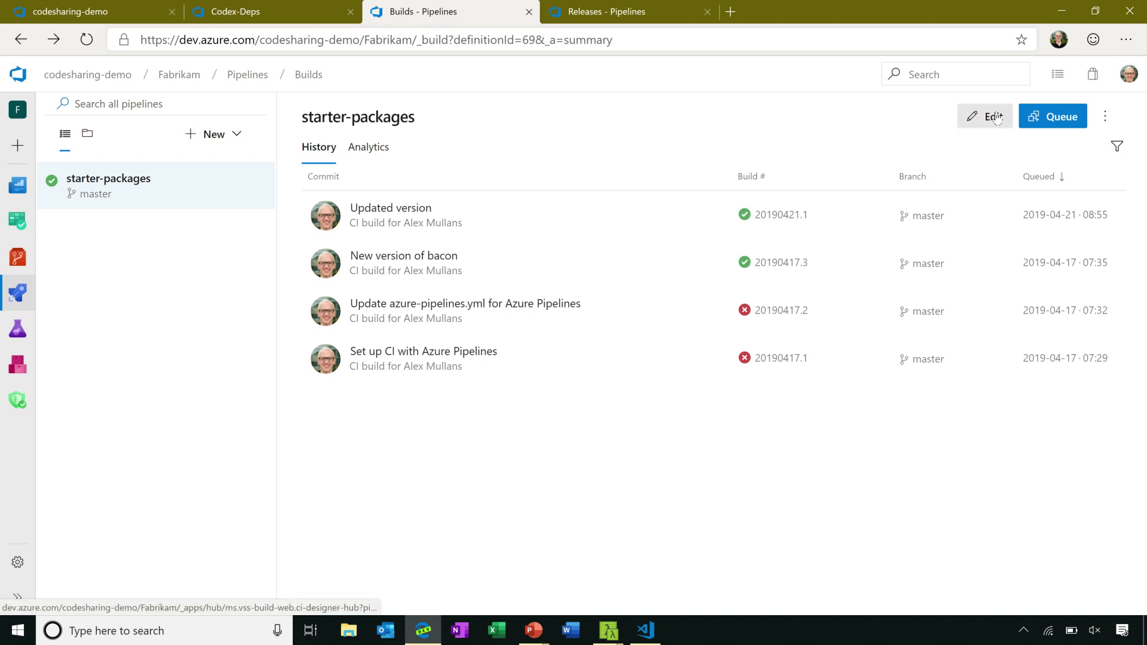
Walk through the starter-packages YAML: trigger, agent image, pool, restore and push tasks, codesharing-demo feed
{"action": "left_click", "coordinate": [990, 116]}
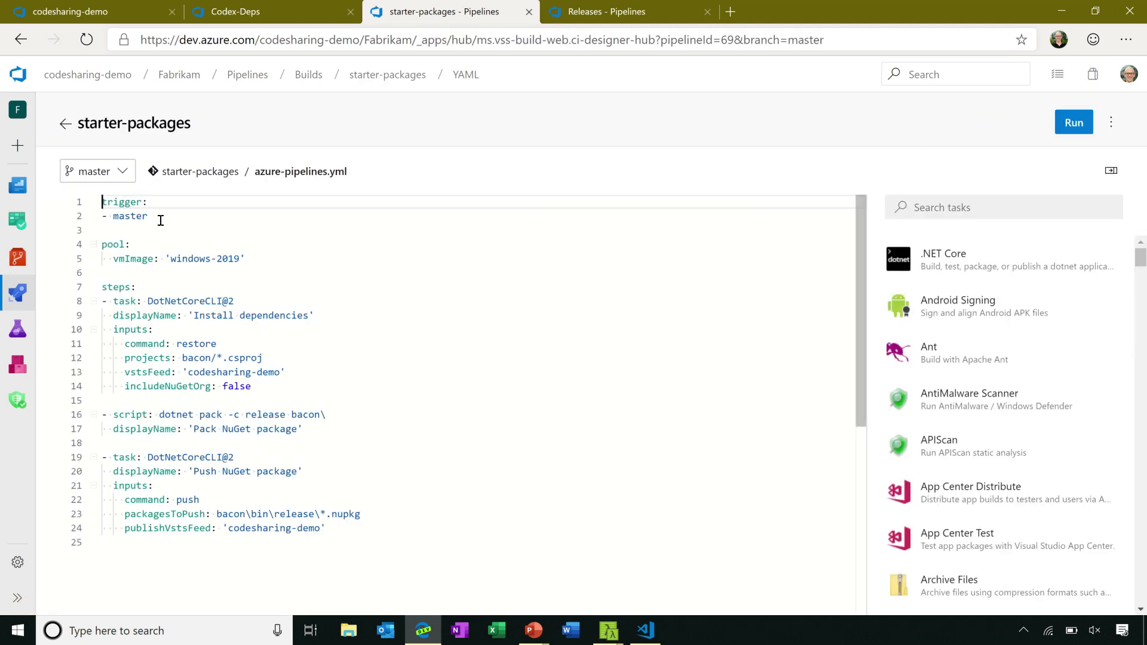
{"action": "left_click_drag", "start_coordinate": [103, 202], "coordinate": [150, 215]}
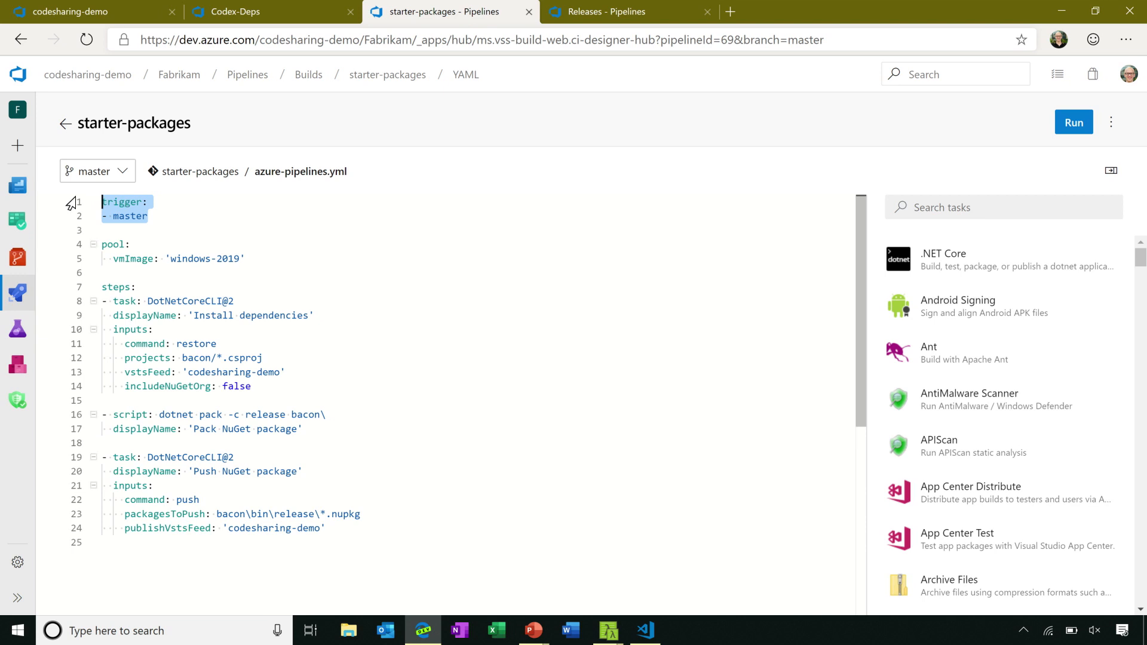
{"action": "left_click", "coordinate": [213, 205]}
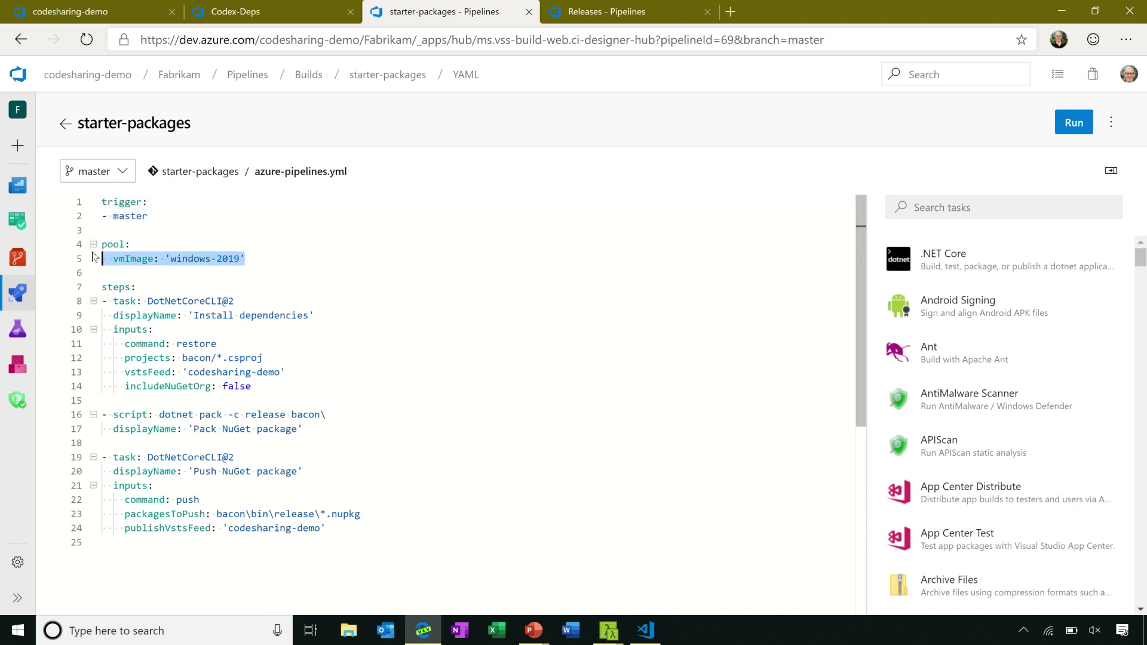
{"action": "left_click", "coordinate": [212, 247]}
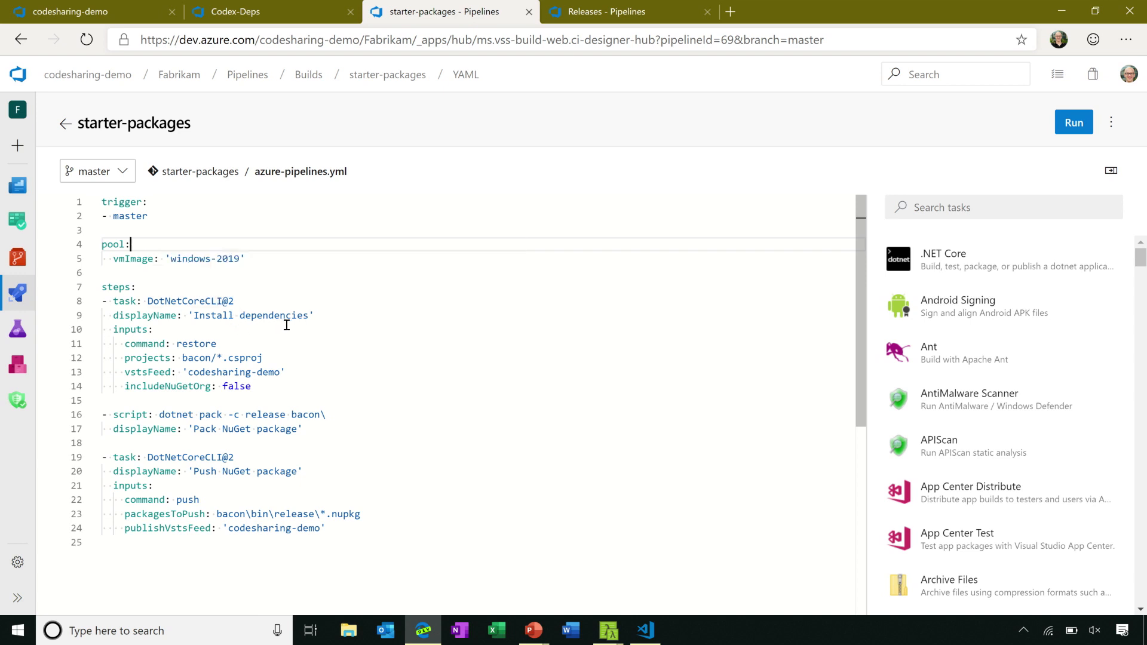
{"action": "double_click", "coordinate": [218, 301]}
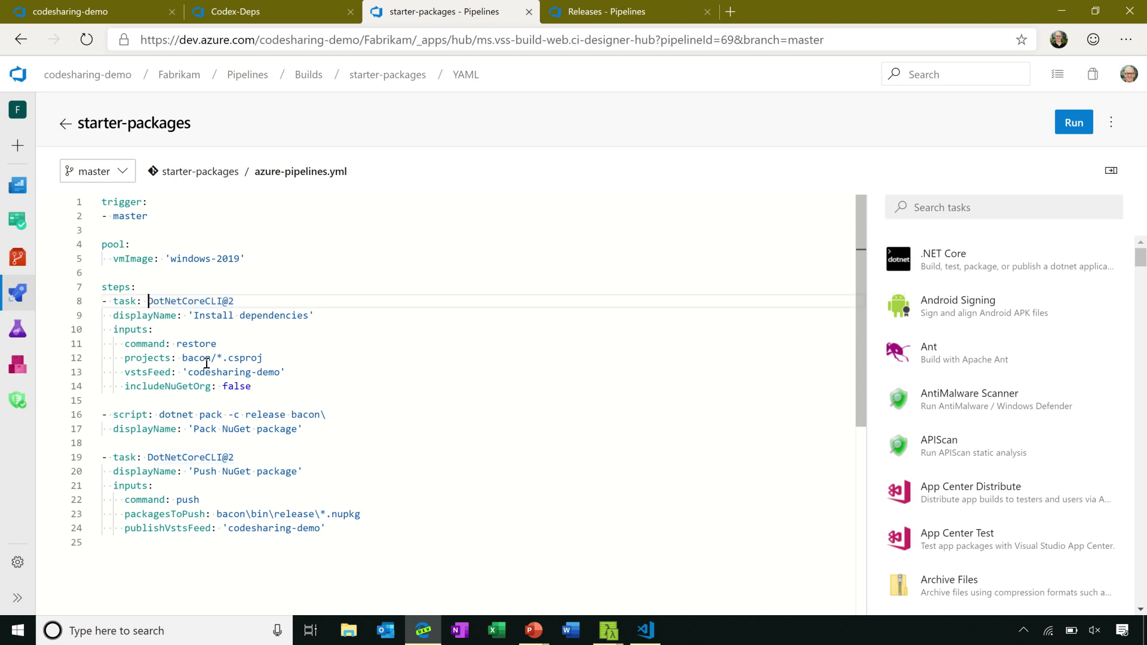
{"action": "mouse_move", "coordinate": [206, 313]}
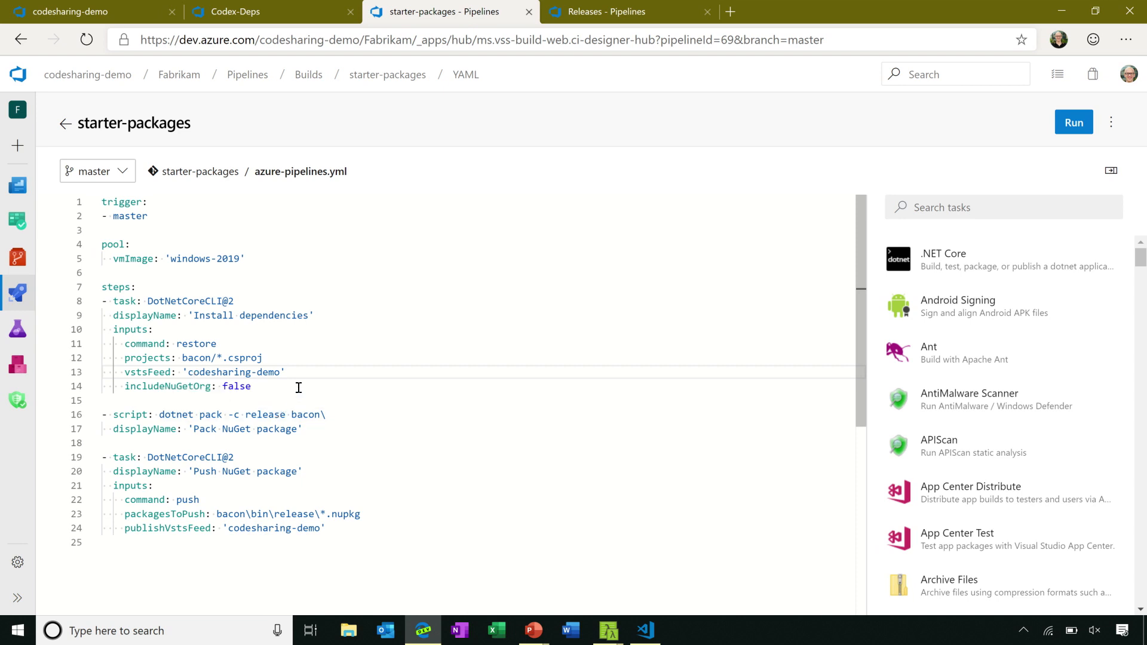
{"action": "double_click", "coordinate": [179, 457]}
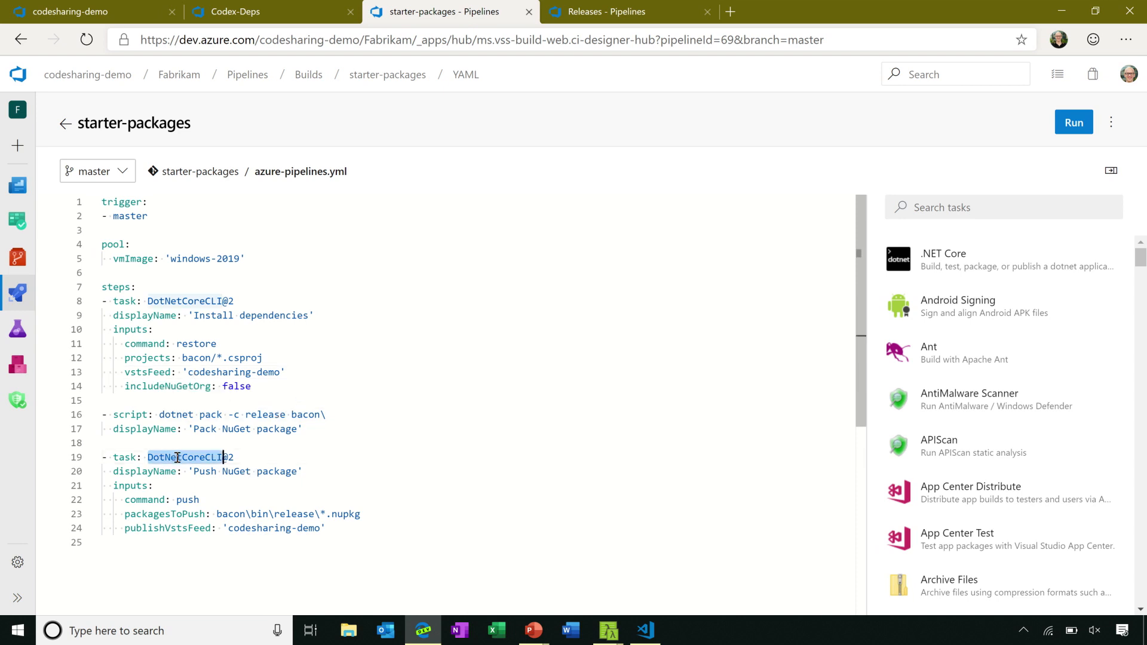
{"action": "mouse_move", "coordinate": [177, 458]}
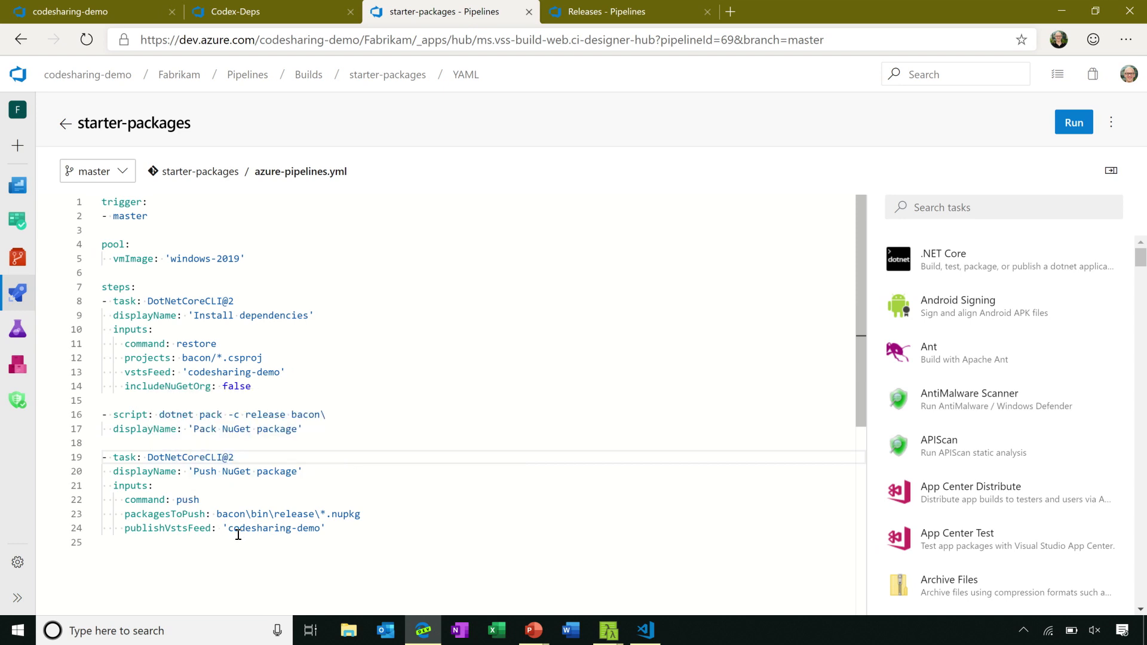
{"action": "double_click", "coordinate": [273, 528]}
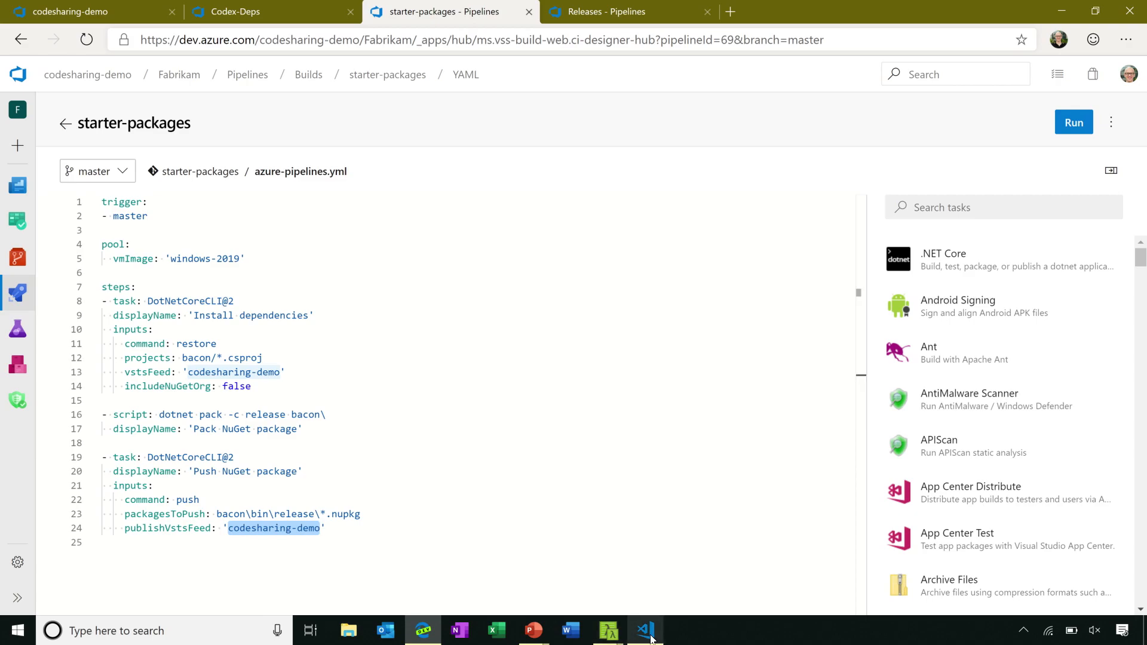
Save bacon.csproj at version 1.1.4 in VS Code and start the 'New package version' commit message
{"action": "left_click", "coordinate": [645, 630]}
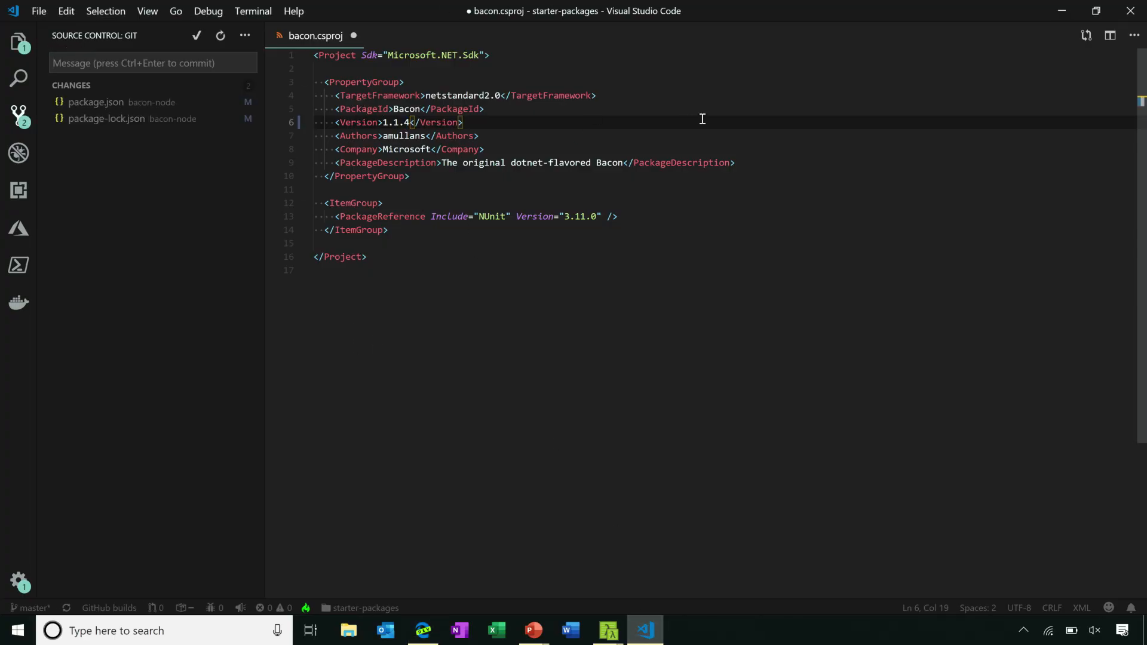
{"action": "key", "text": "ctrl+s"}
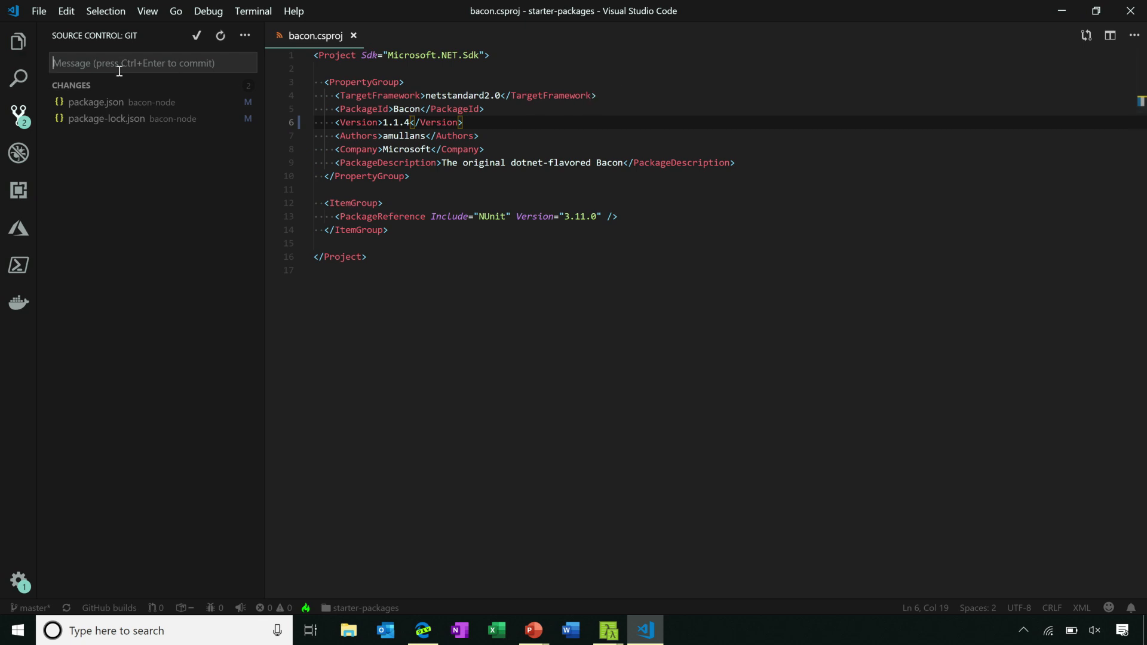
{"action": "type", "text": "New pac"}
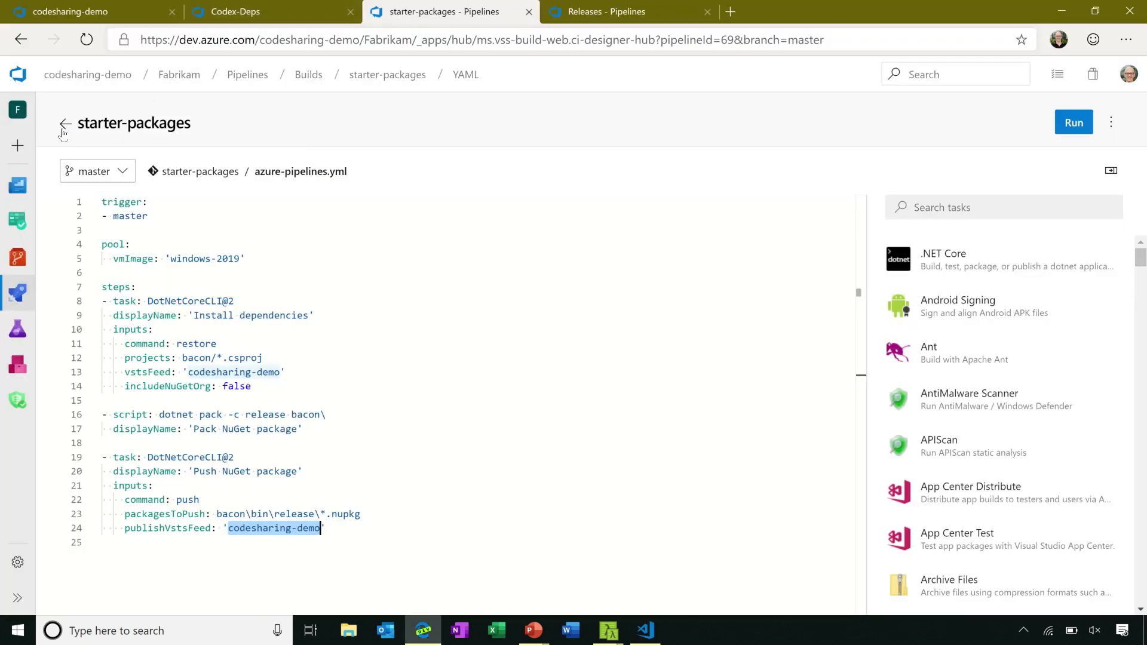
Return to the starter-packages build history to find the new 20190422.1 CI build
{"action": "left_click", "coordinate": [65, 124]}
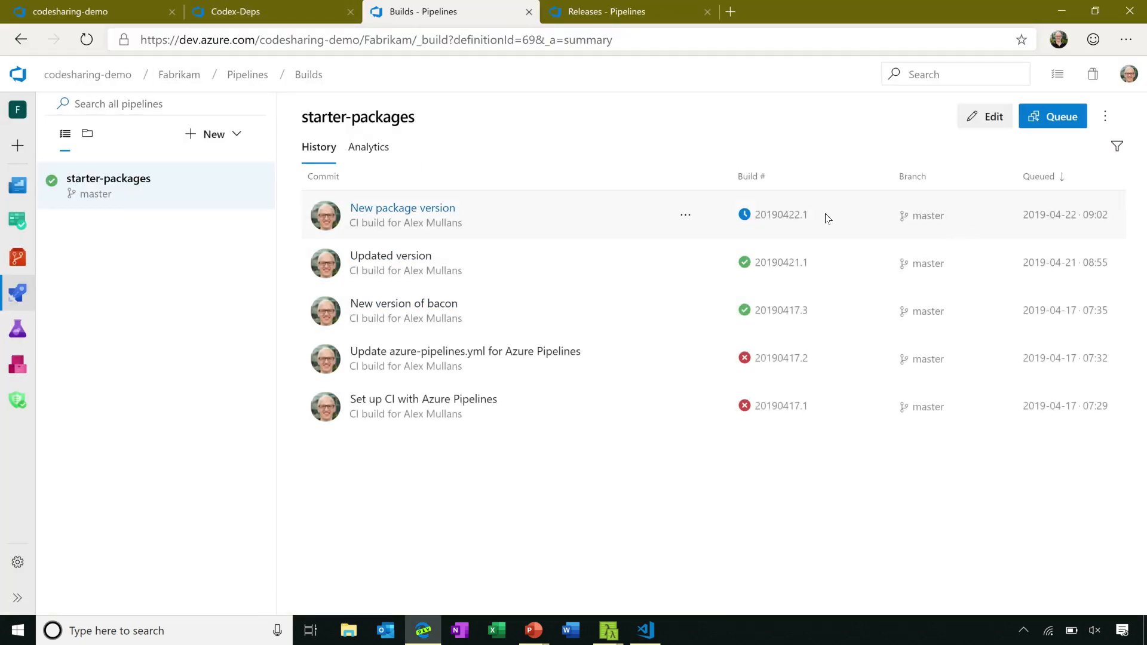
{"action": "mouse_move", "coordinate": [798, 214]}
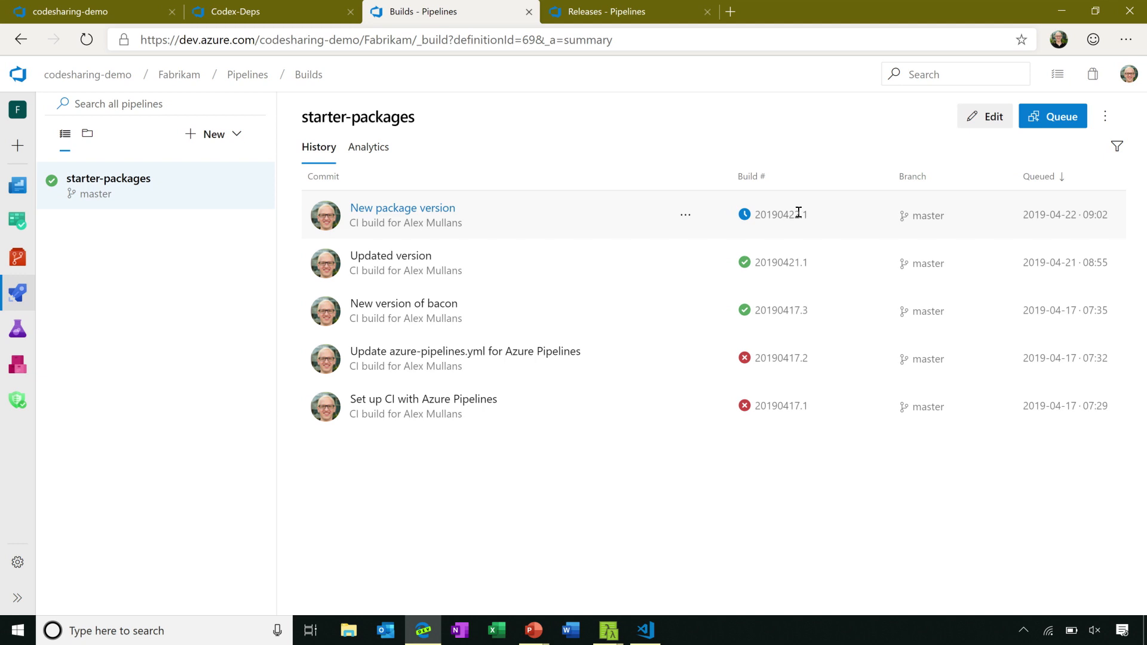
{"action": "mouse_move", "coordinate": [789, 165]}
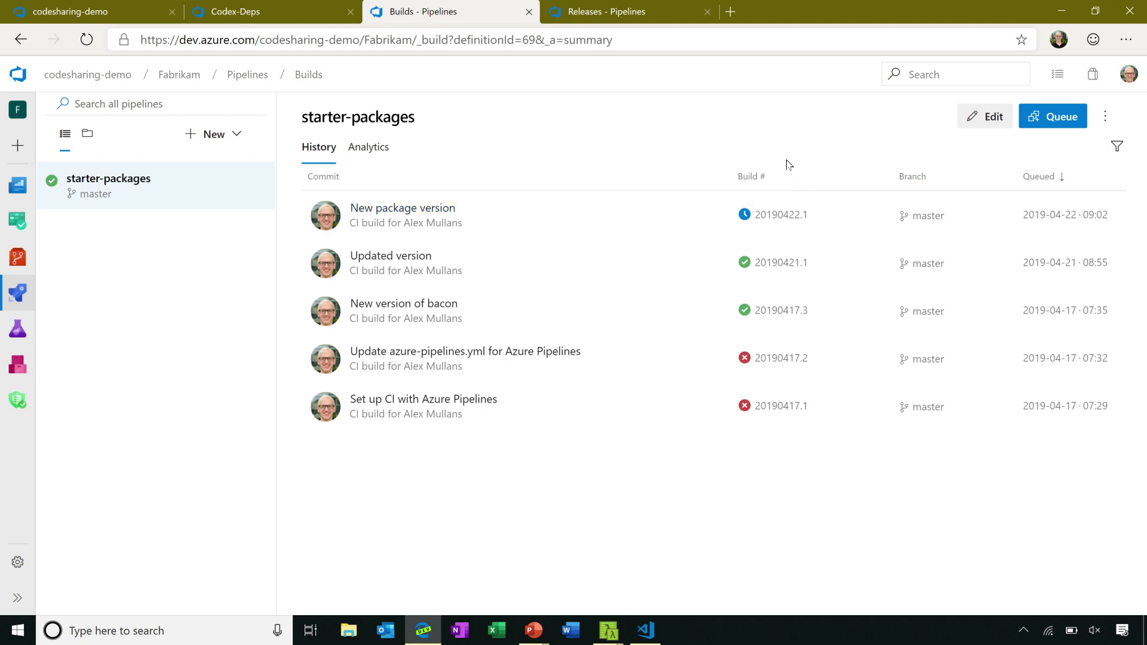
{"action": "mouse_move", "coordinate": [797, 278]}
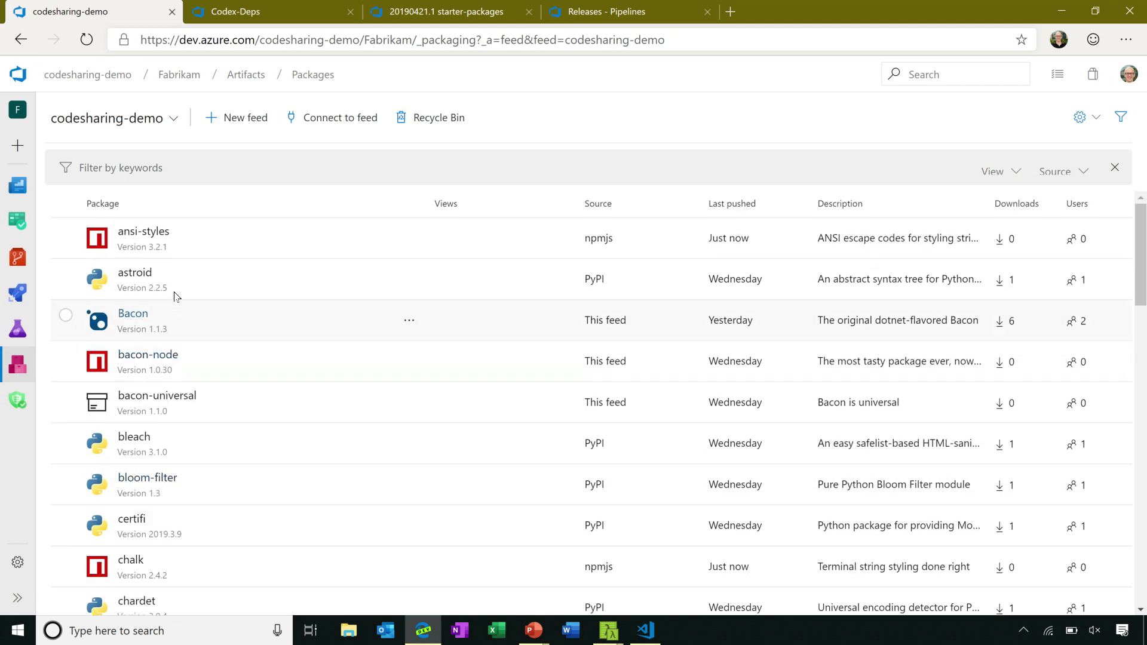
Open Bacon 1.1.3's overview, trace its provenance to build 20190421.1, and come back
{"action": "left_click", "coordinate": [133, 314]}
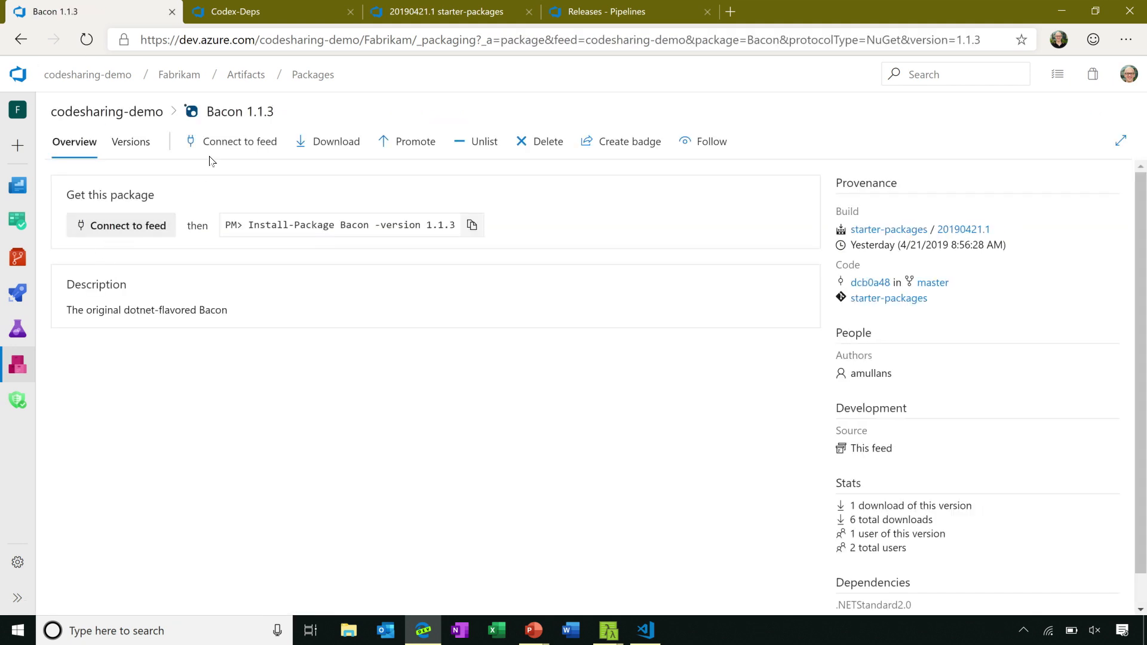
{"action": "mouse_move", "coordinate": [988, 354]}
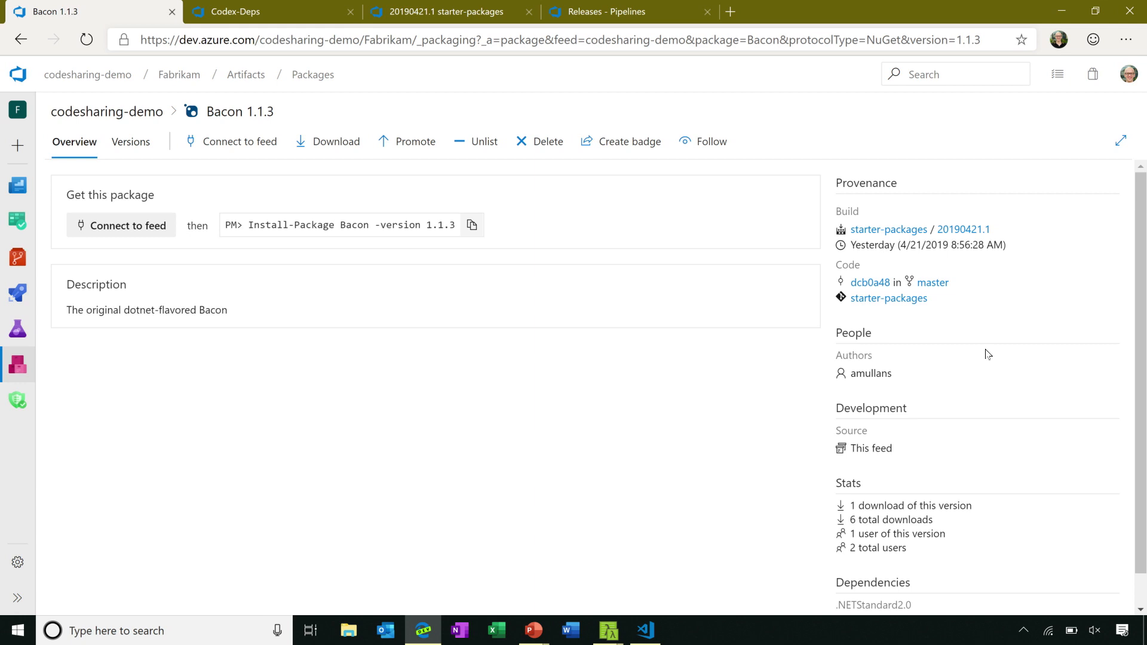
{"action": "mouse_move", "coordinate": [1006, 318]}
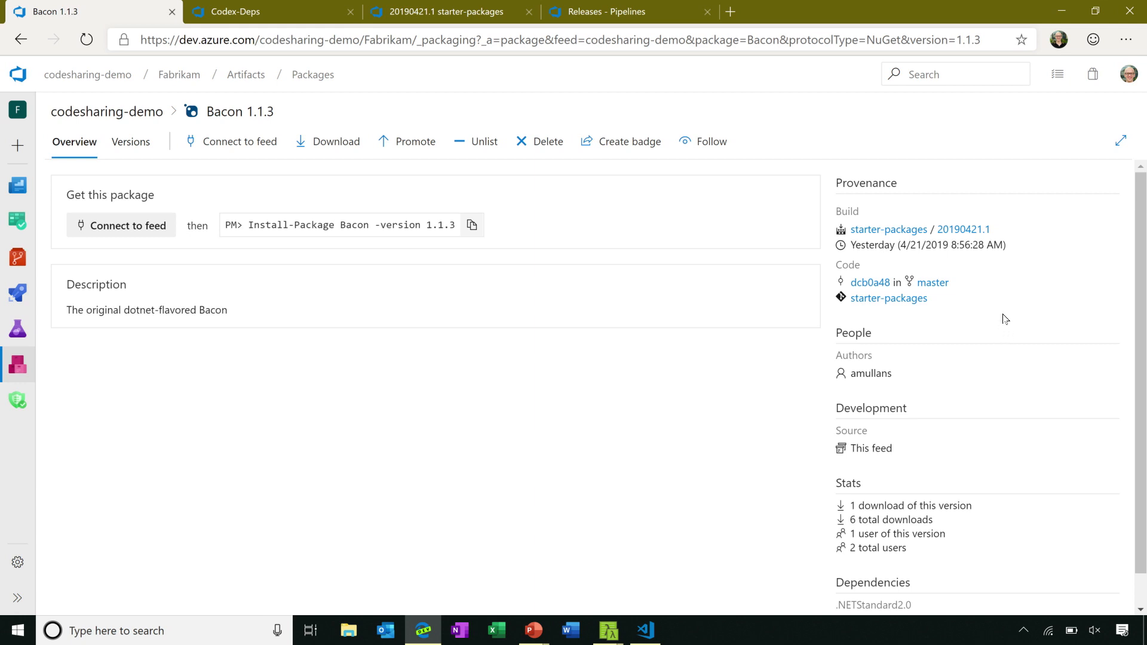
{"action": "mouse_move", "coordinate": [1020, 288]}
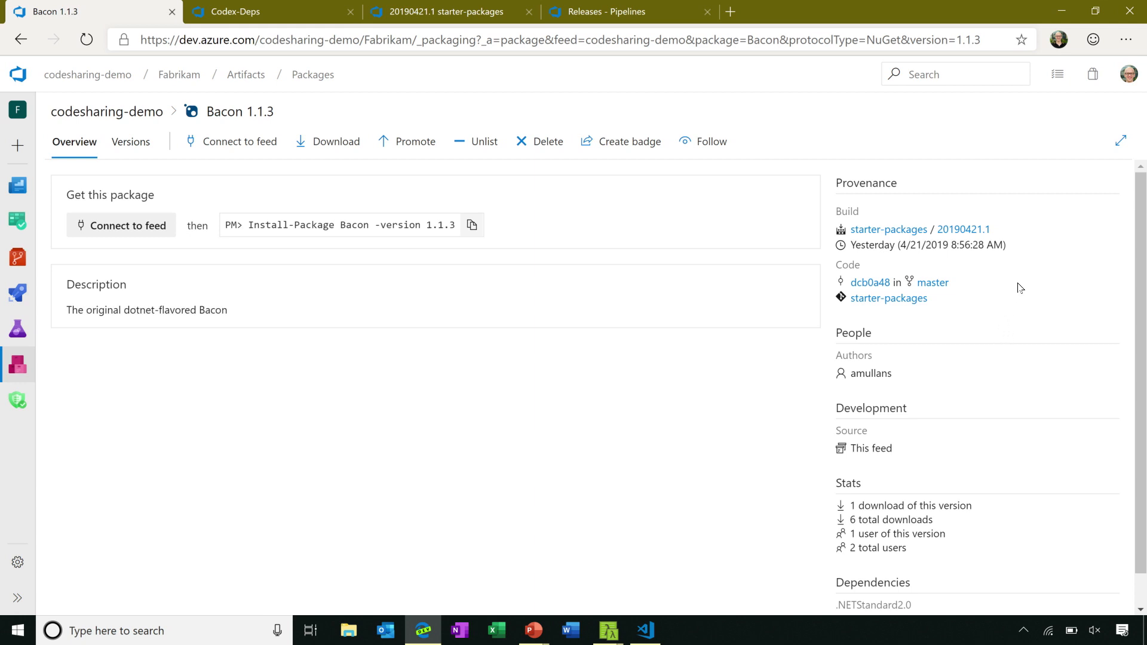
{"action": "mouse_move", "coordinate": [947, 214]}
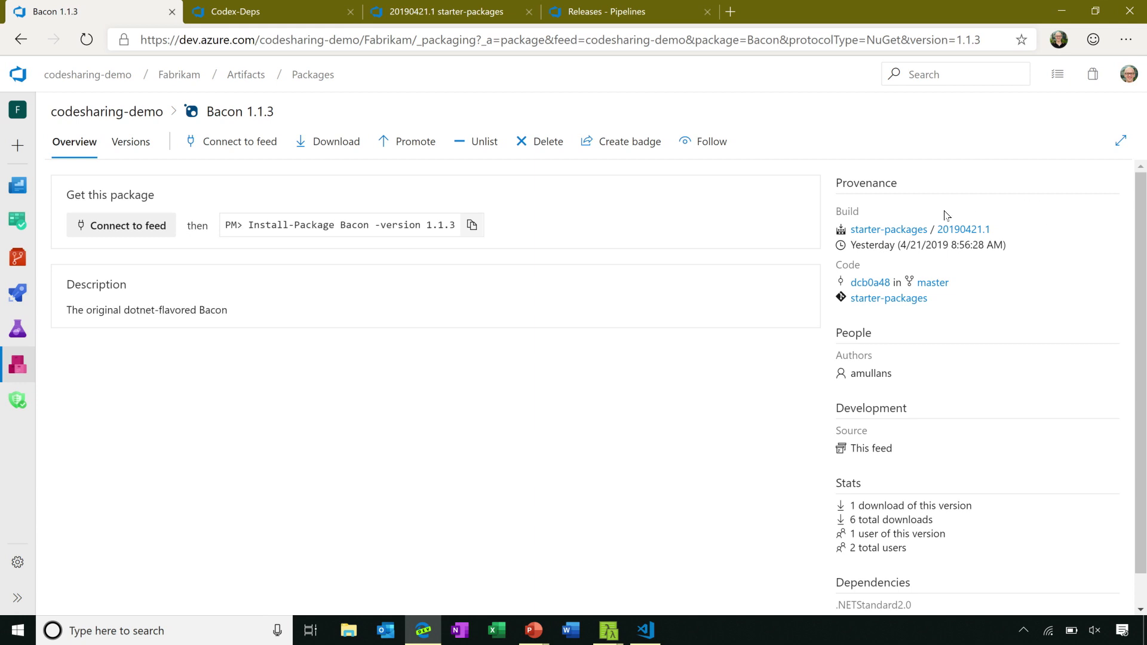
{"action": "mouse_move", "coordinate": [907, 233]}
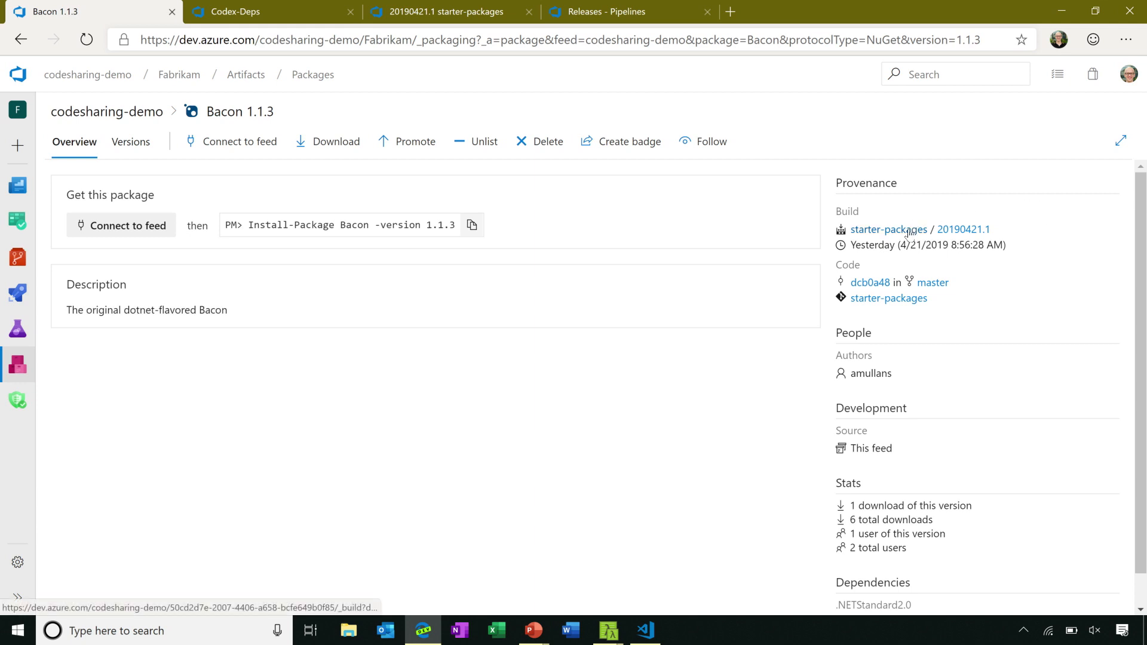
{"action": "mouse_move", "coordinate": [952, 235]}
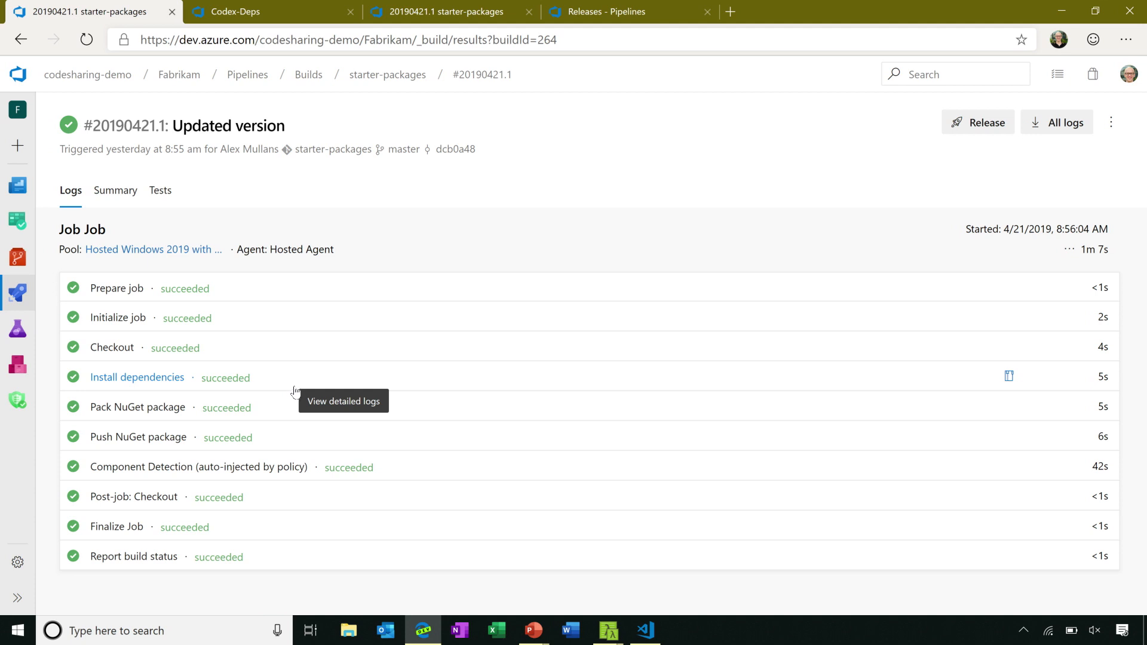
{"action": "mouse_move", "coordinate": [326, 362]}
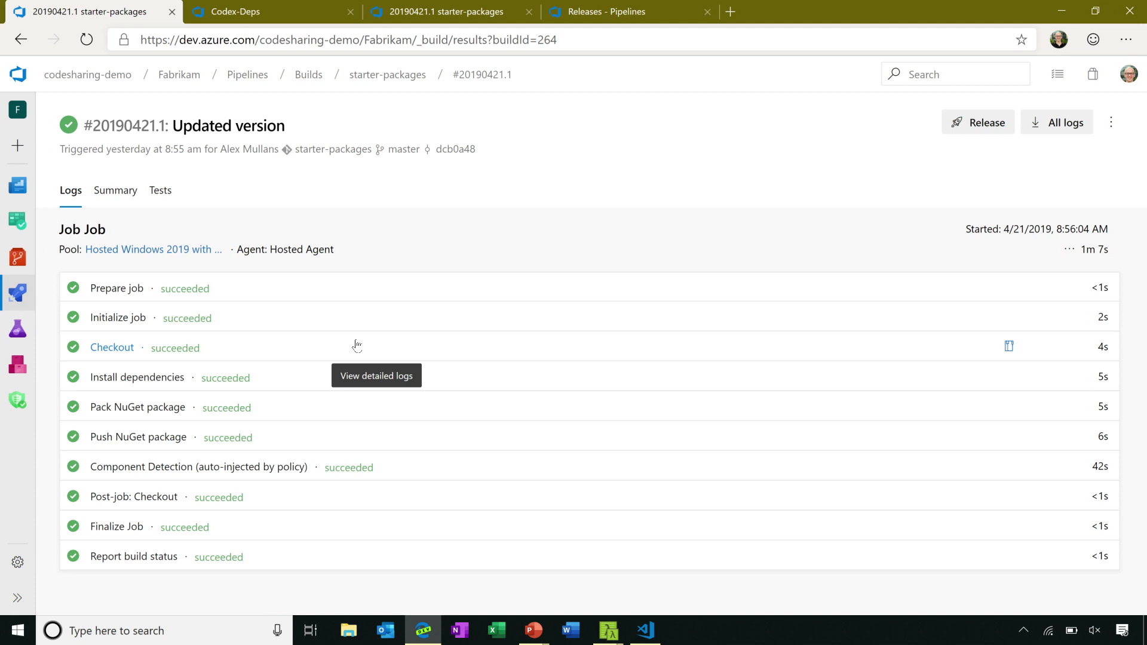
{"action": "mouse_move", "coordinate": [599, 213]}
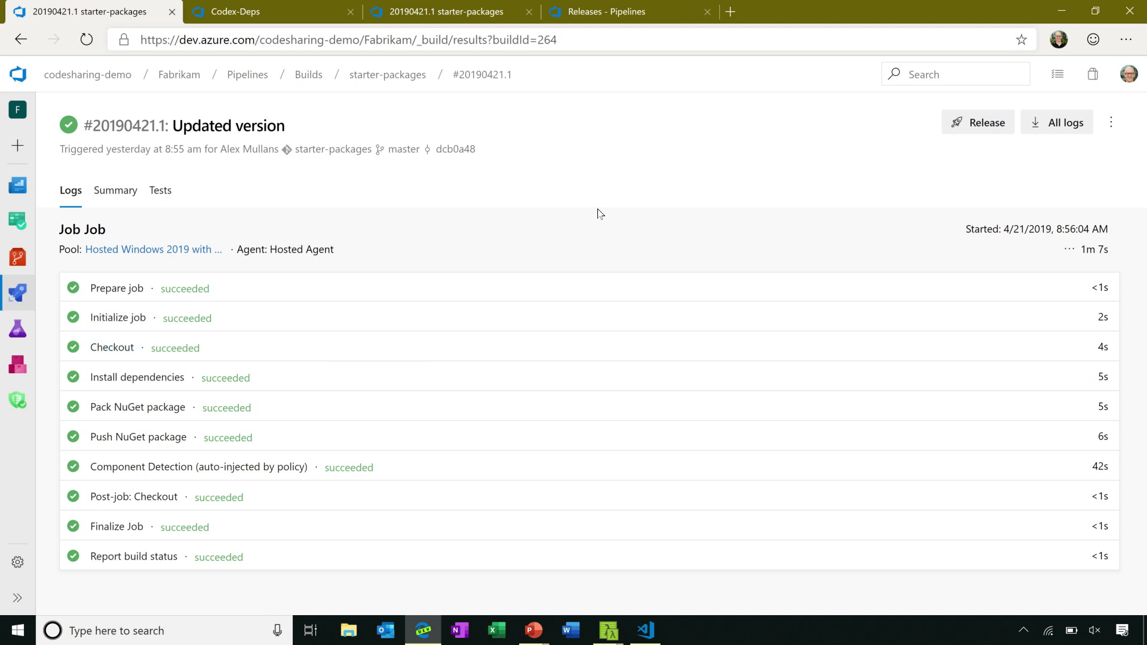
{"action": "left_click", "coordinate": [22, 40]}
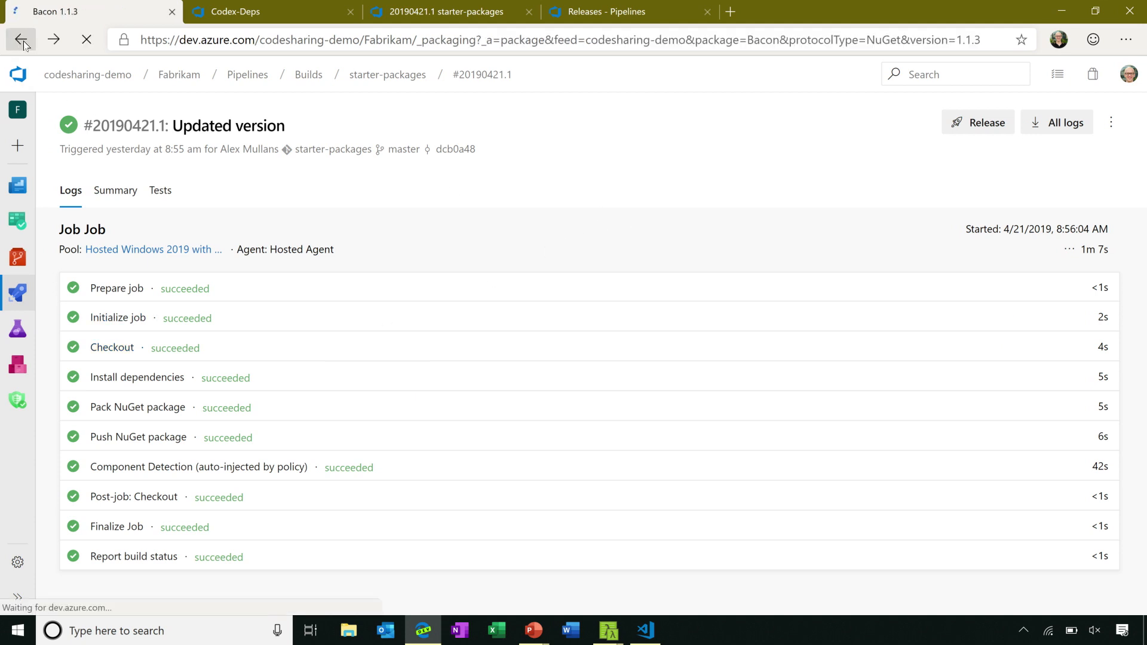
{"action": "left_click", "coordinate": [21, 40]}
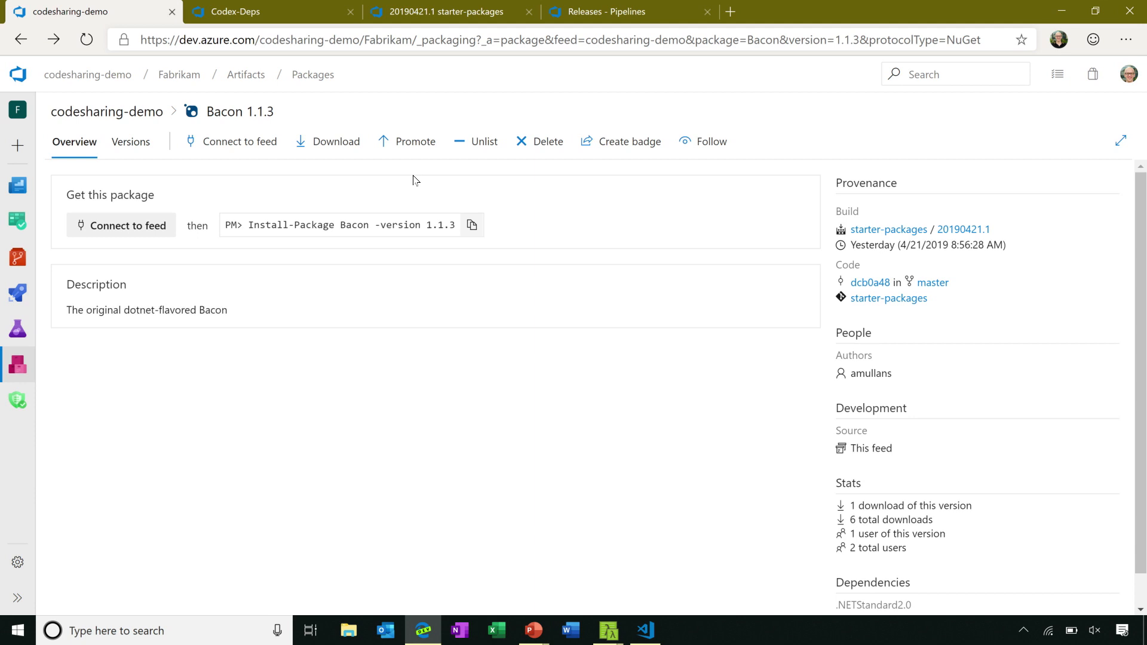
{"action": "mouse_move", "coordinate": [416, 174]}
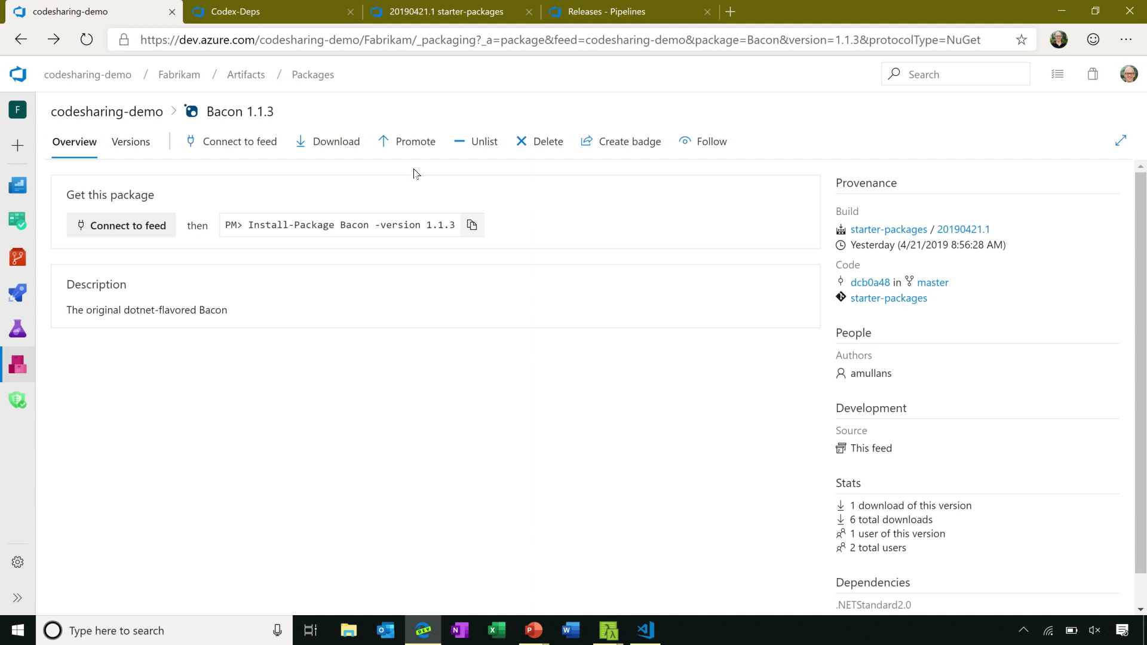
{"action": "mouse_move", "coordinate": [418, 188]}
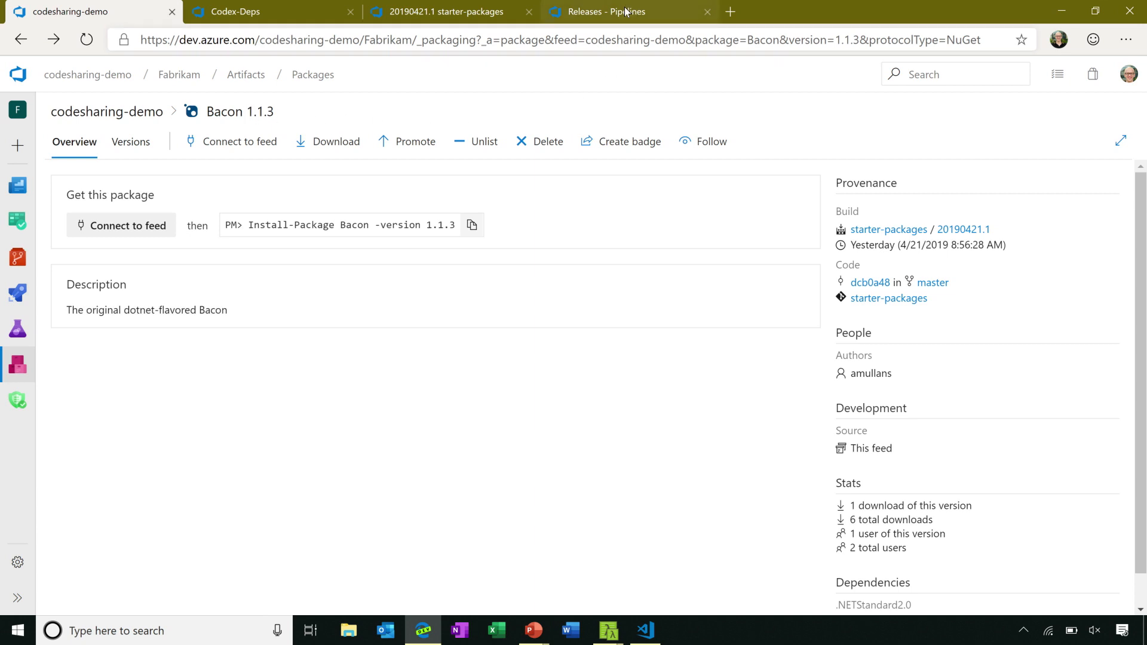
Open the Publish to NuGet.org release pipeline for editing
{"action": "left_click", "coordinate": [617, 12]}
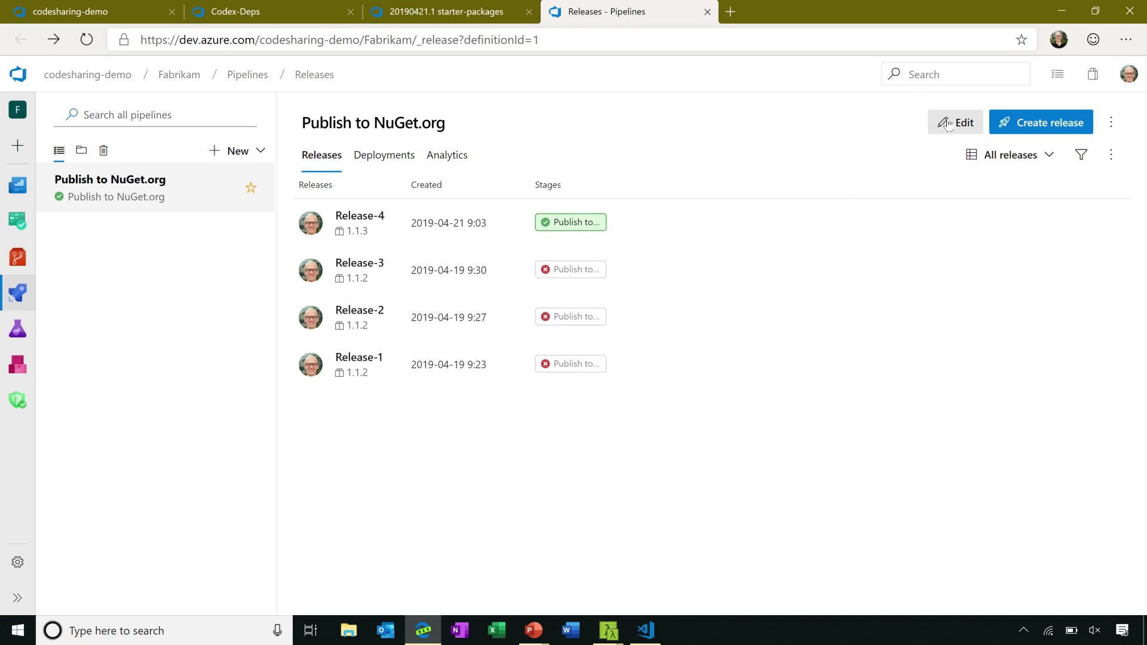
{"action": "left_click", "coordinate": [955, 122]}
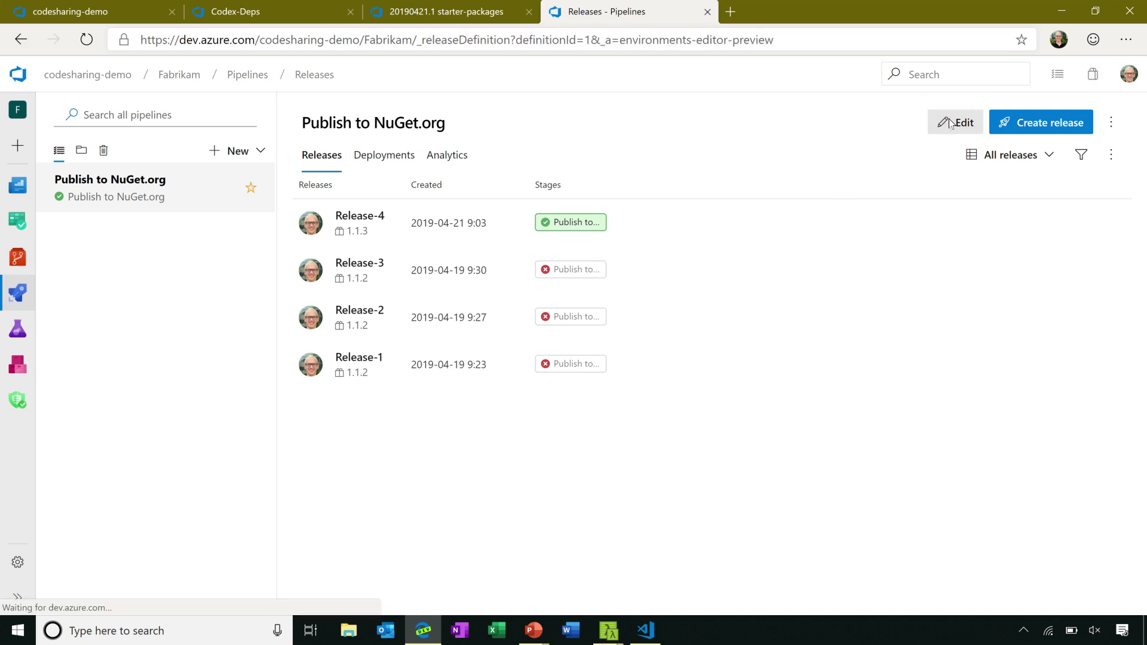
{"action": "left_click", "coordinate": [957, 122]}
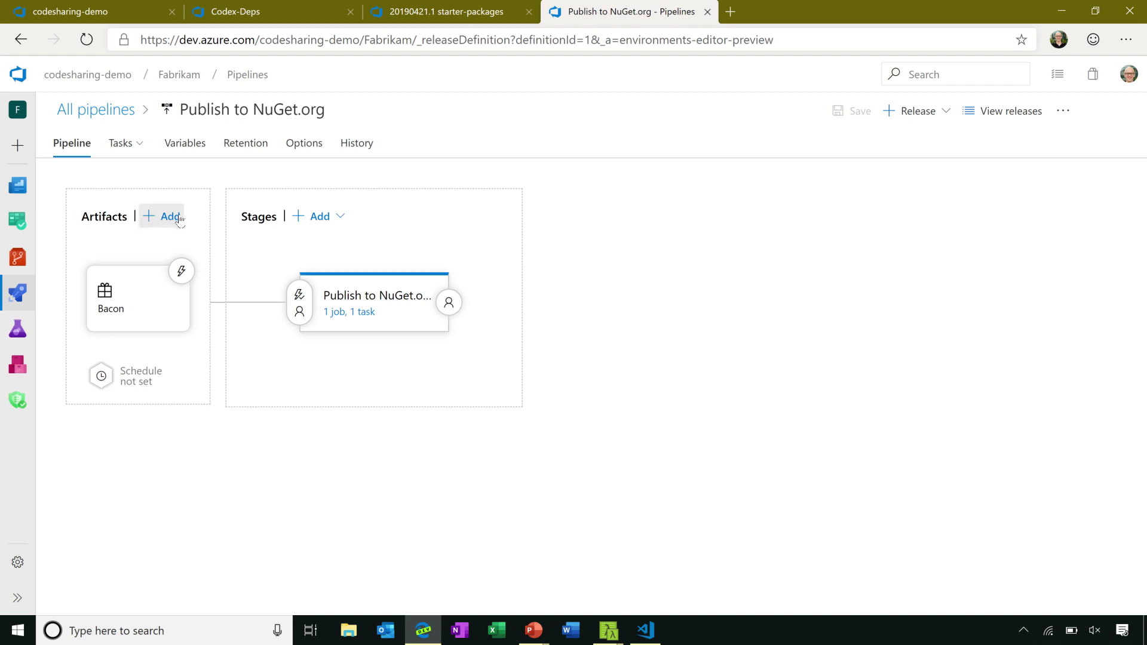
Add an Azure Artifacts artifact: codesharing-demo feed, Bacon package, Latest, with skip extract on
{"action": "left_click", "coordinate": [169, 216]}
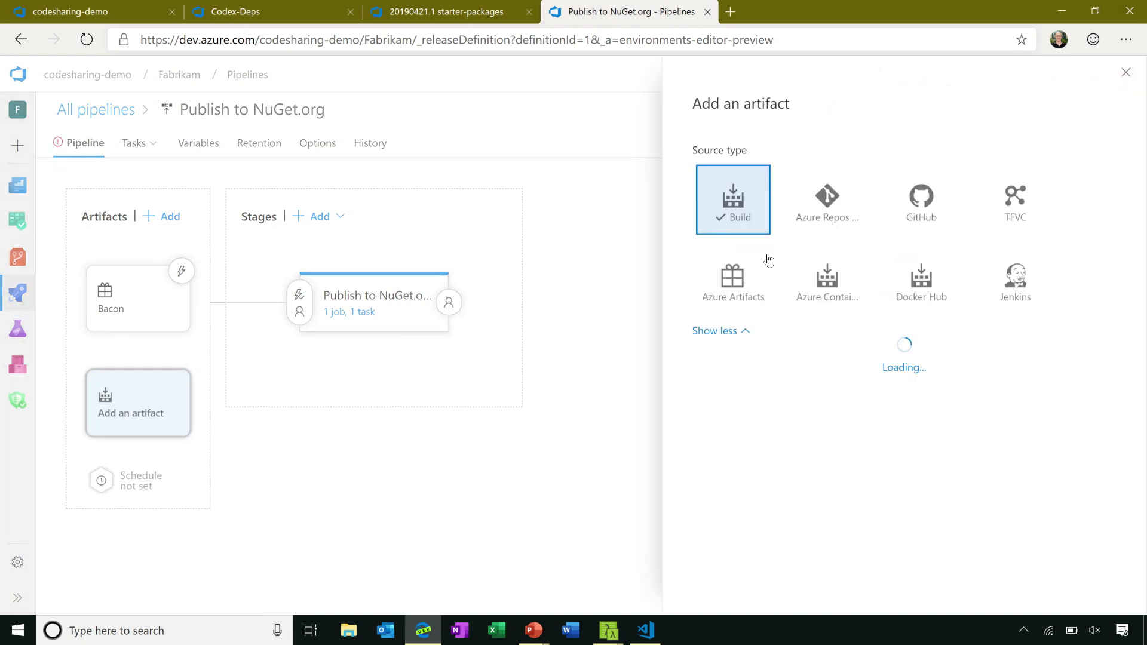
{"action": "left_click", "coordinate": [733, 280]}
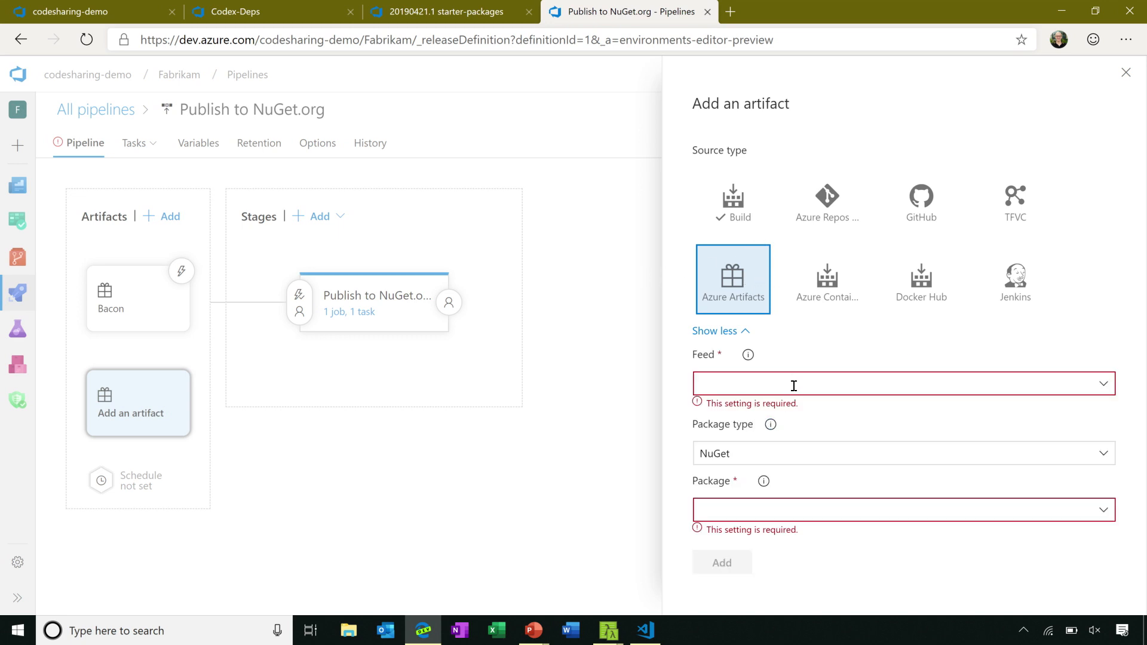
{"action": "mouse_move", "coordinate": [1057, 393]}
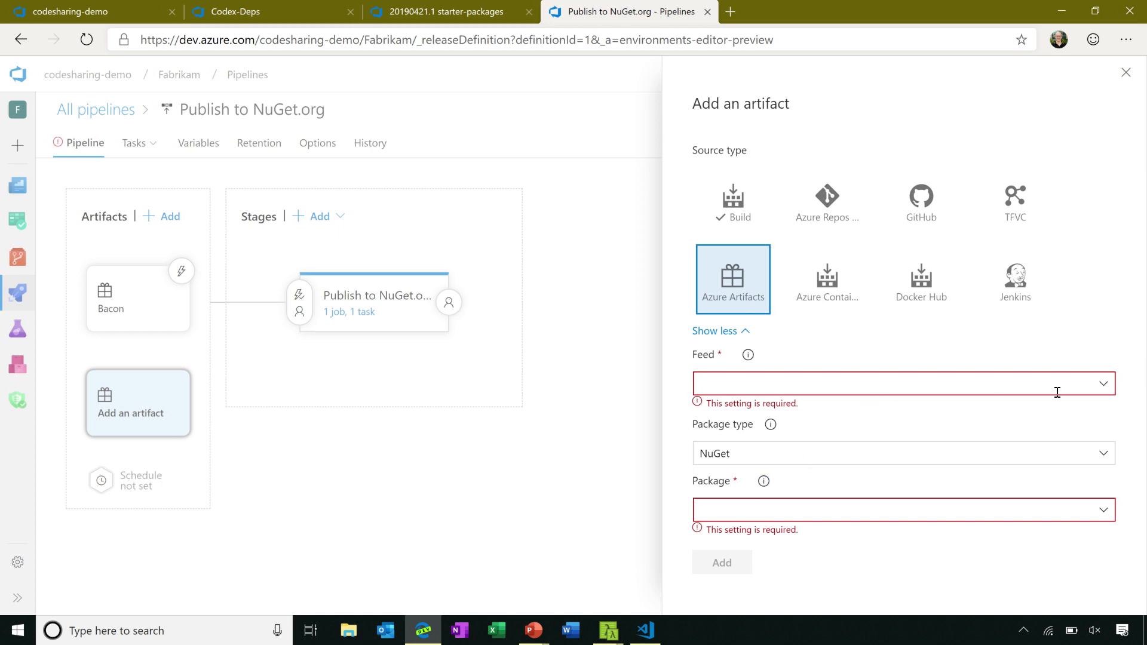
{"action": "type", "text": "codesharing-demo"}
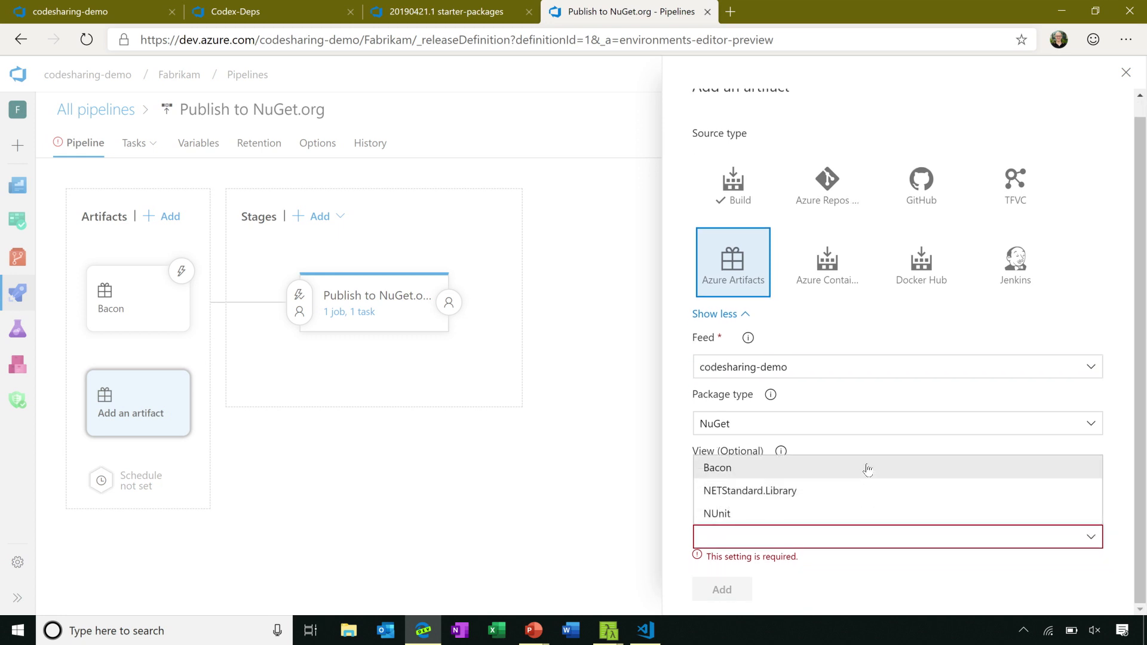
{"action": "left_click", "coordinate": [717, 468]}
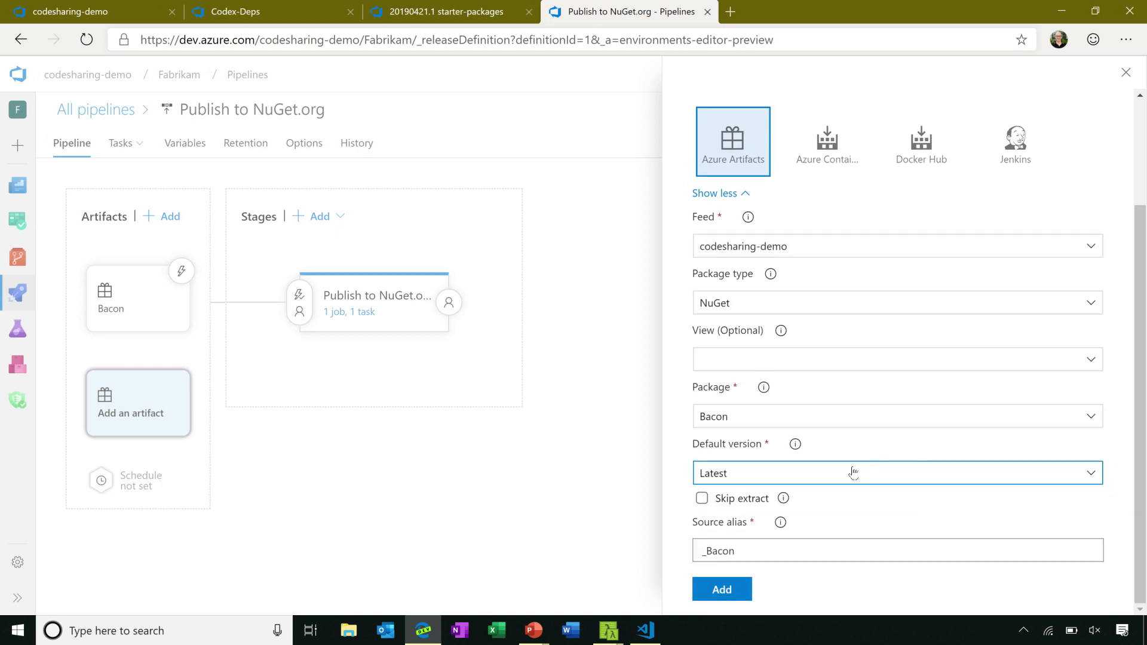
{"action": "left_click", "coordinate": [702, 498]}
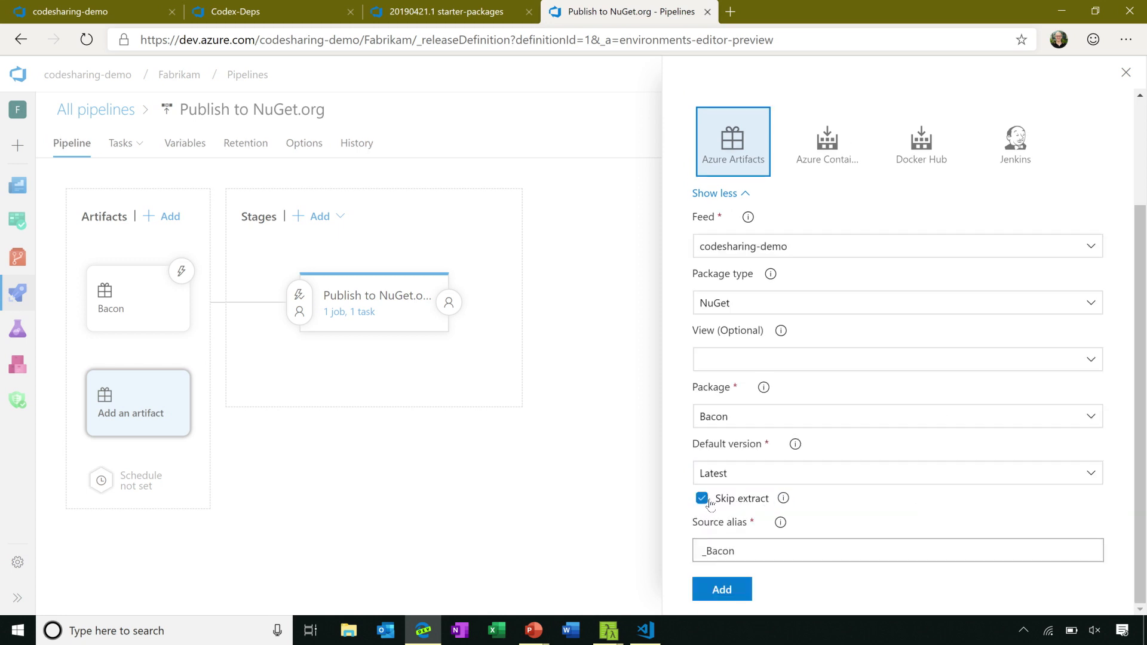
{"action": "mouse_move", "coordinate": [739, 487]}
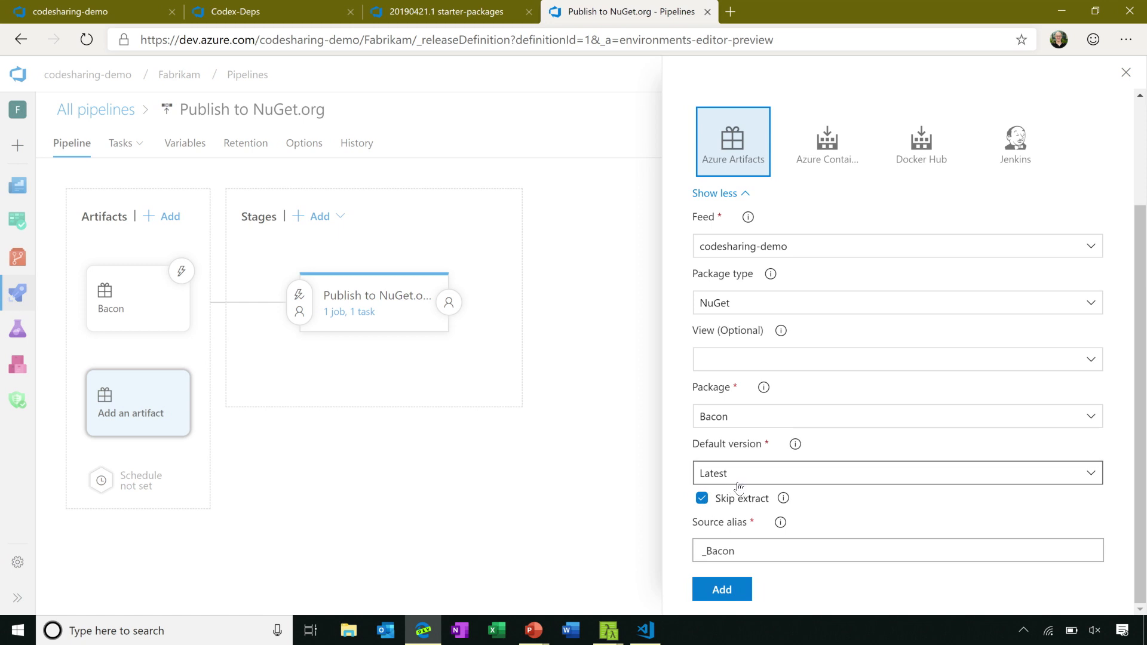
{"action": "mouse_move", "coordinate": [730, 489]}
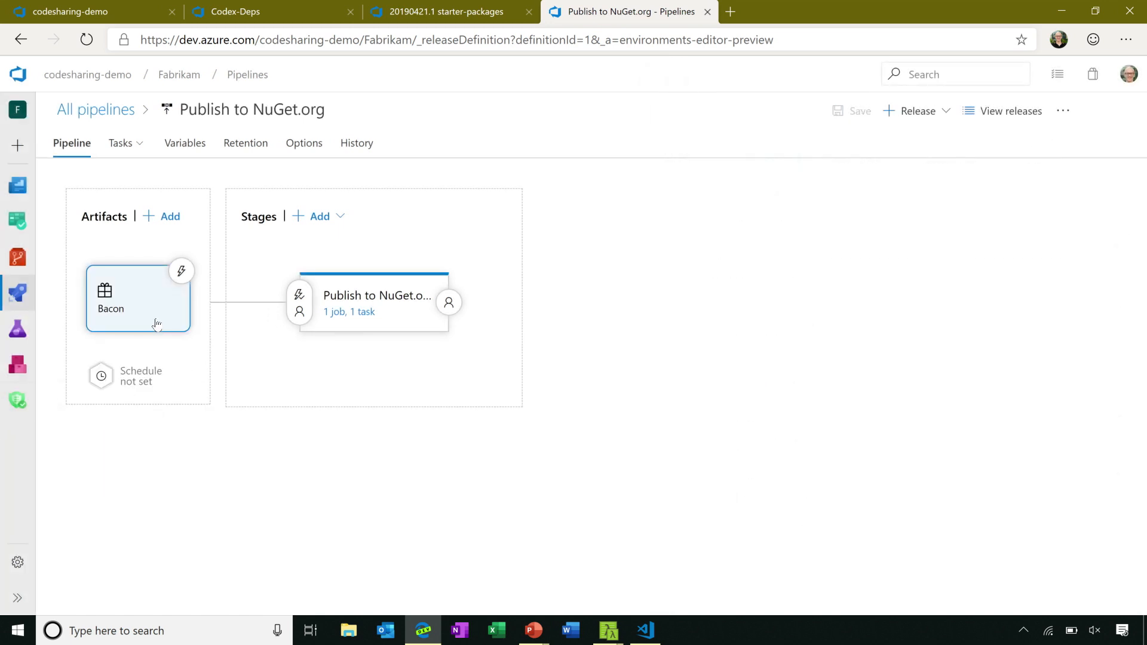
Select the Bacon artifact and inspect the stage's NuGet push task and its package path
{"action": "left_click", "coordinate": [110, 298]}
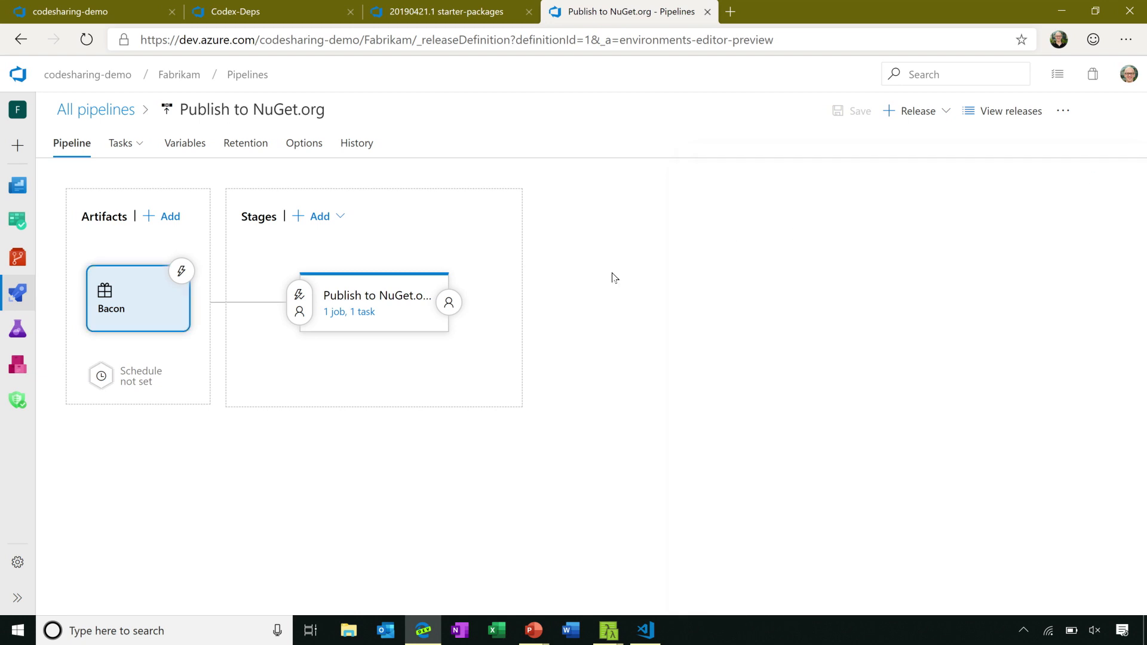
{"action": "left_click", "coordinate": [376, 302]}
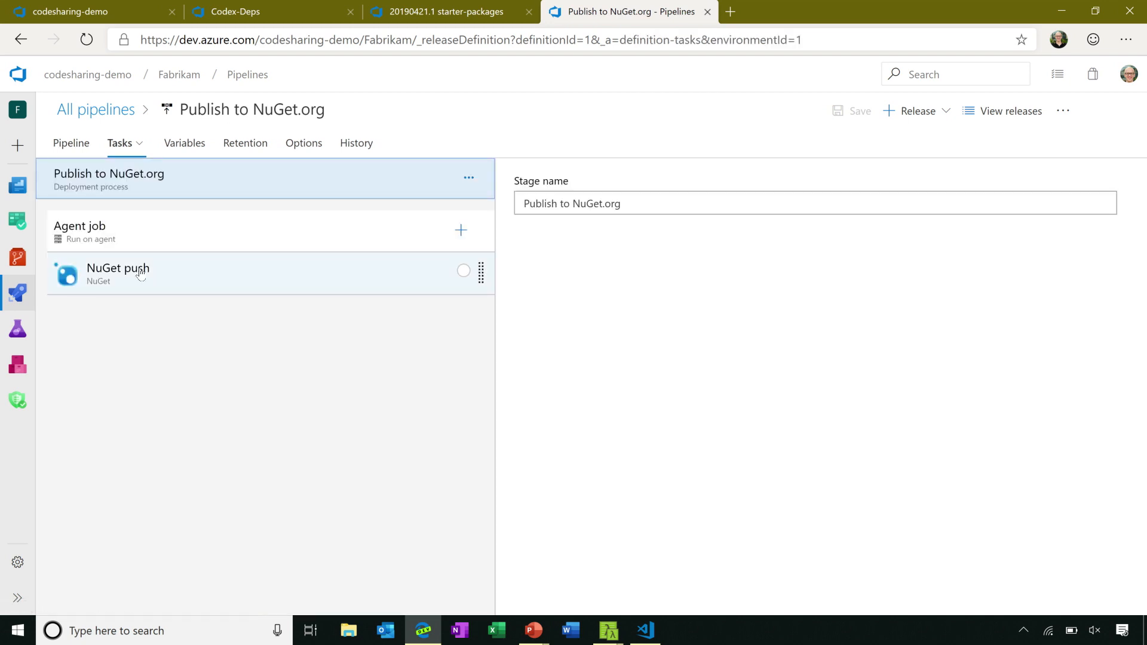
{"action": "left_click", "coordinate": [118, 274]}
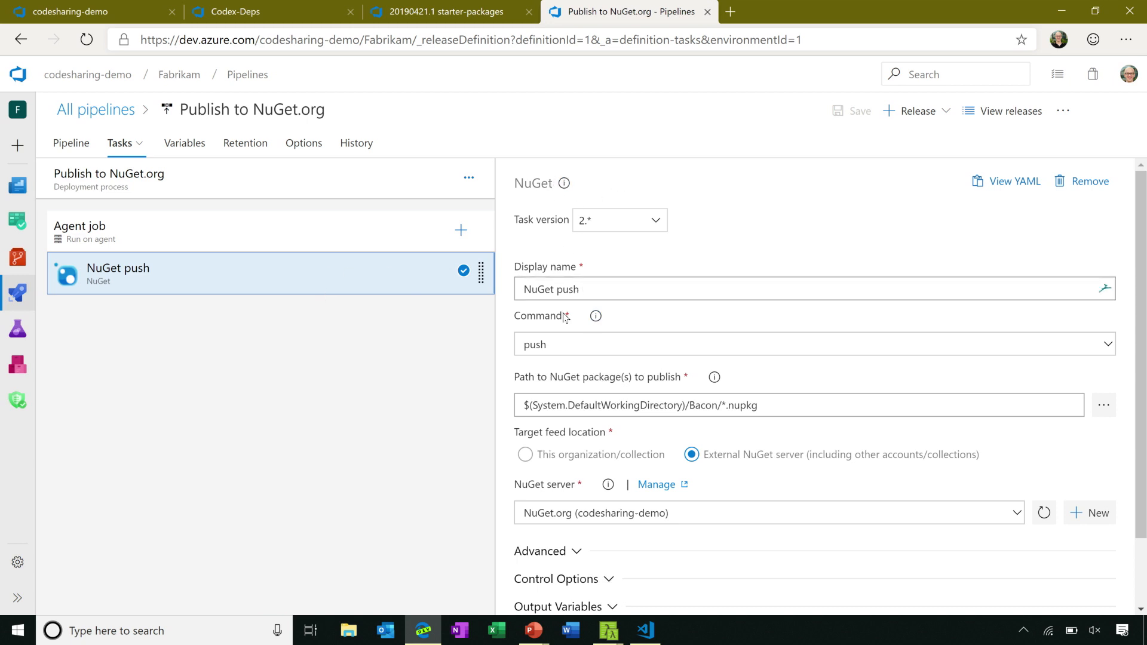
{"action": "left_click", "coordinate": [696, 406]}
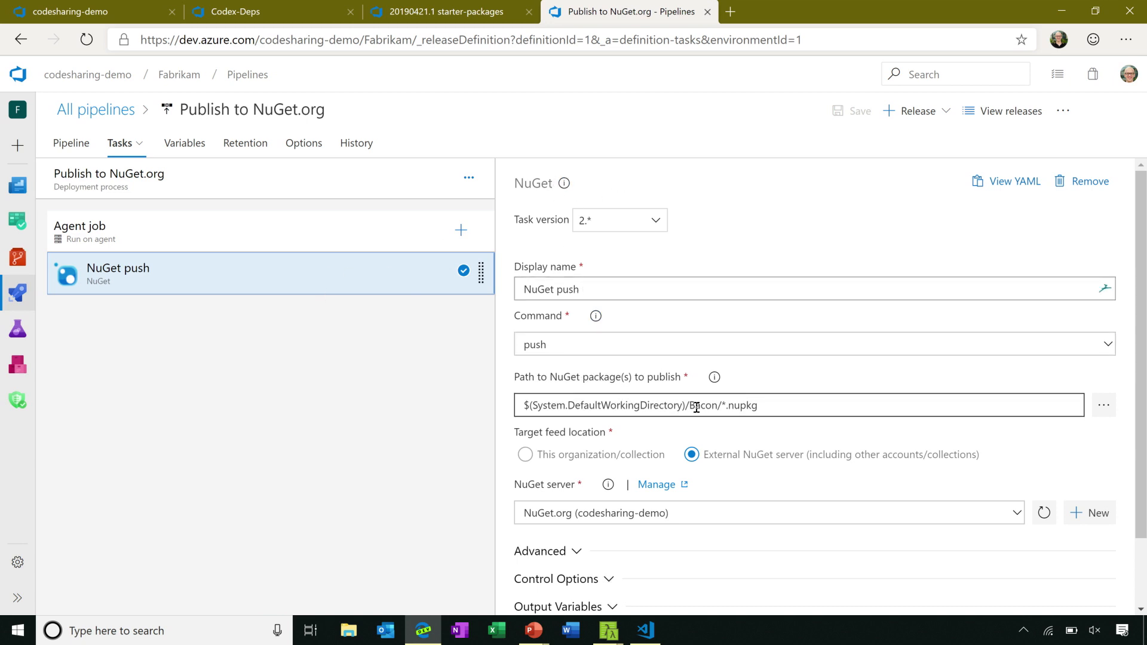
{"action": "left_click", "coordinate": [697, 406]}
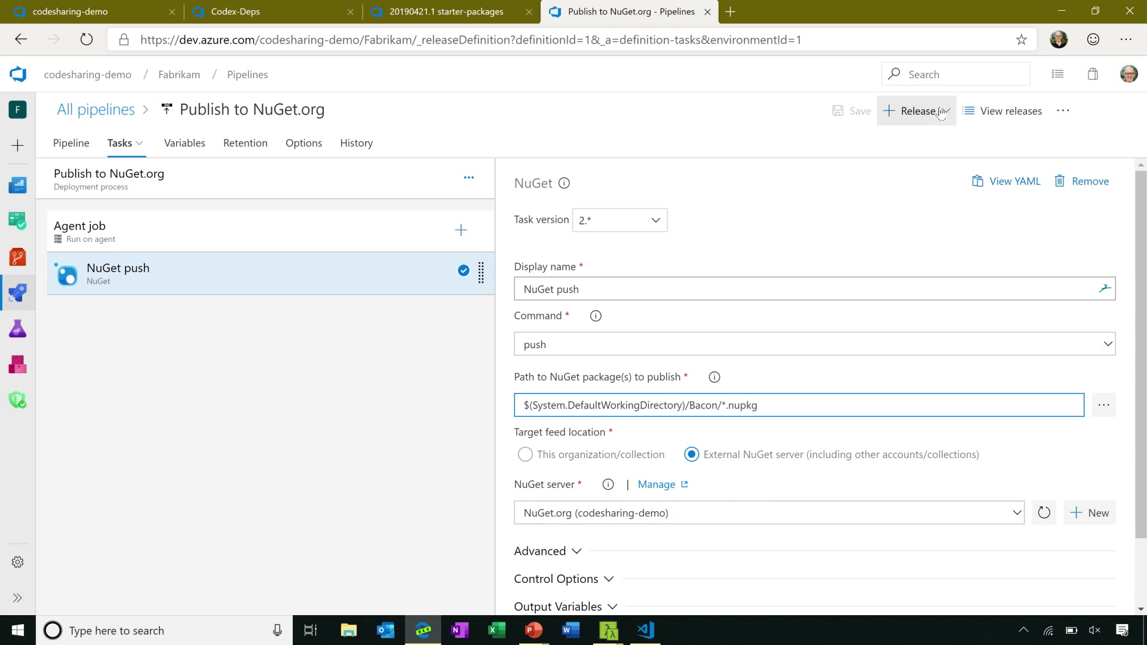
Create a Publish to NuGet.org release with Bacon 1.1.4 as the artifact version
{"action": "left_click", "coordinate": [917, 111]}
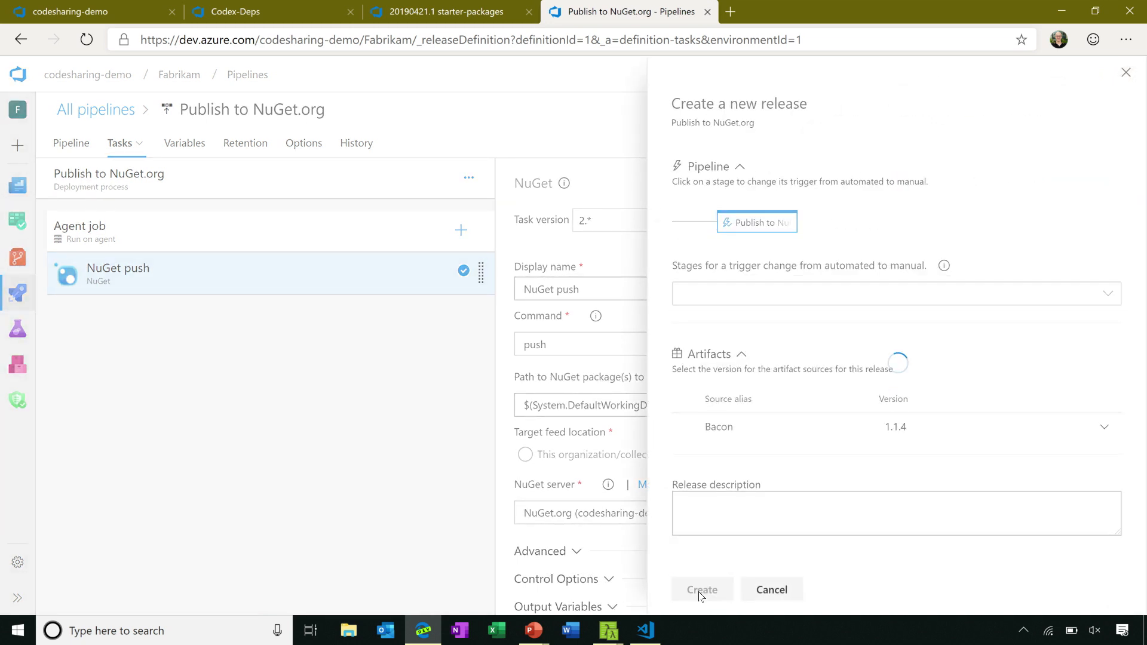
{"action": "left_click", "coordinate": [702, 589]}
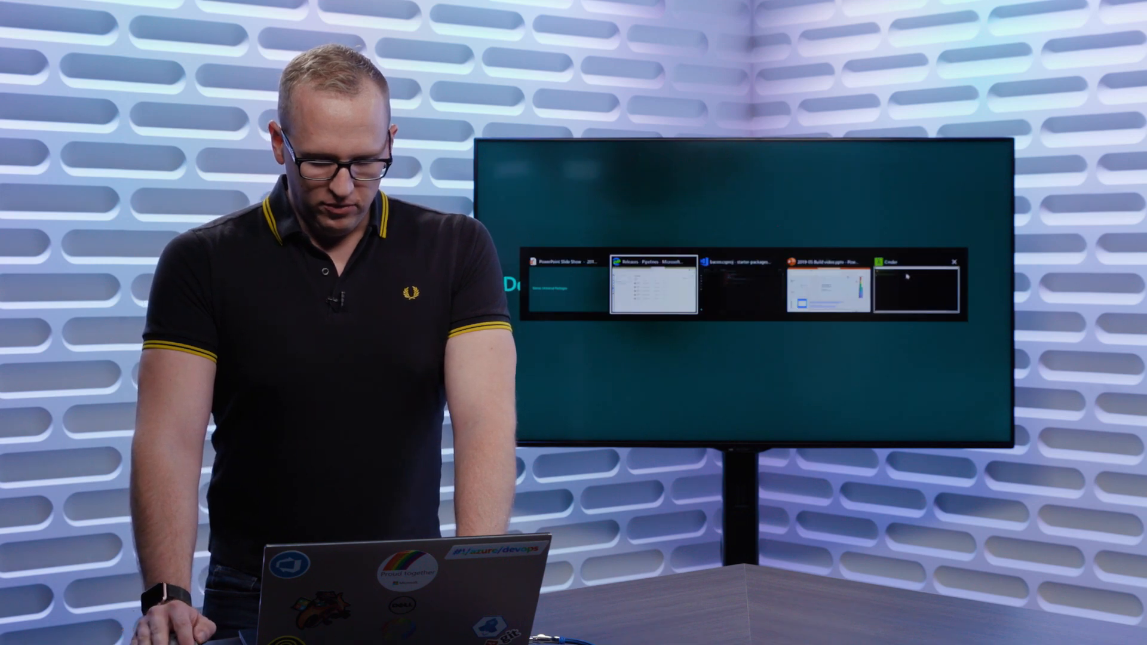
In Cmder, run az artifacts universal publish for starter-packages 0.0.1 to codesharing-demo
{"action": "left_click", "coordinate": [914, 291]}
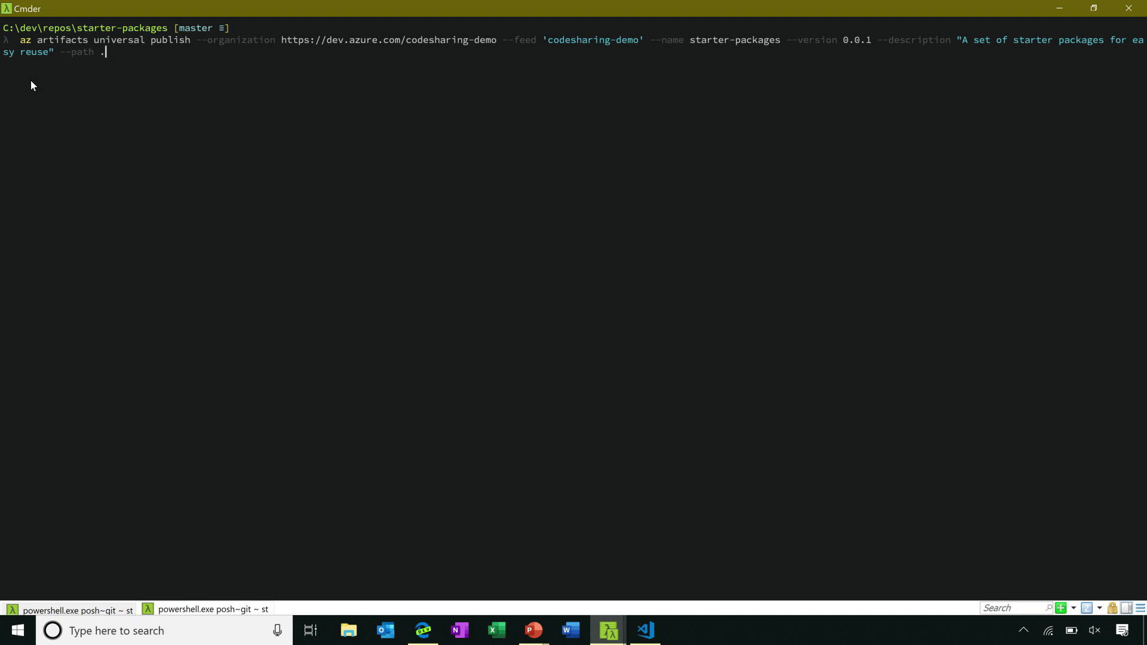
{"action": "mouse_move", "coordinate": [131, 68]}
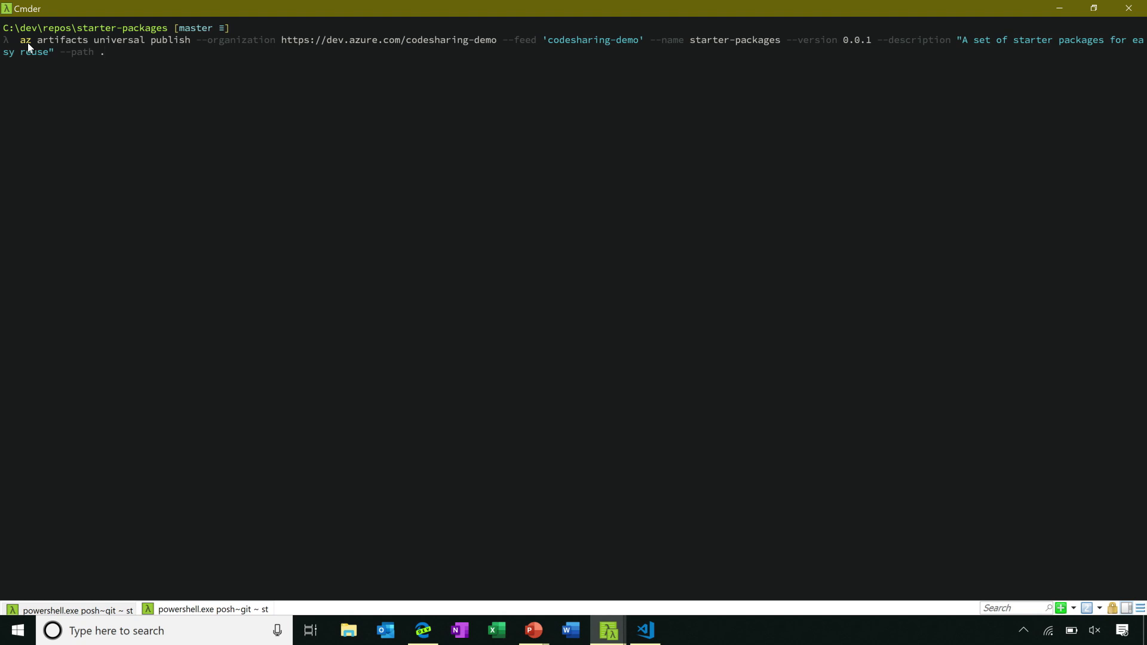
{"action": "mouse_move", "coordinate": [65, 46]}
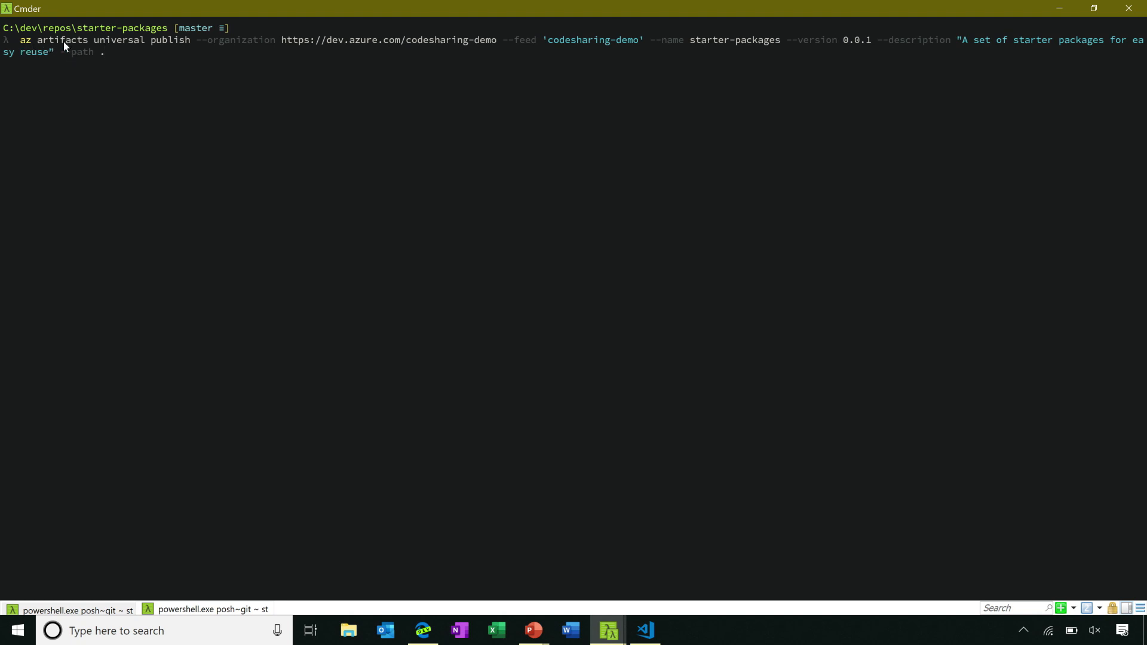
{"action": "mouse_move", "coordinate": [169, 46]}
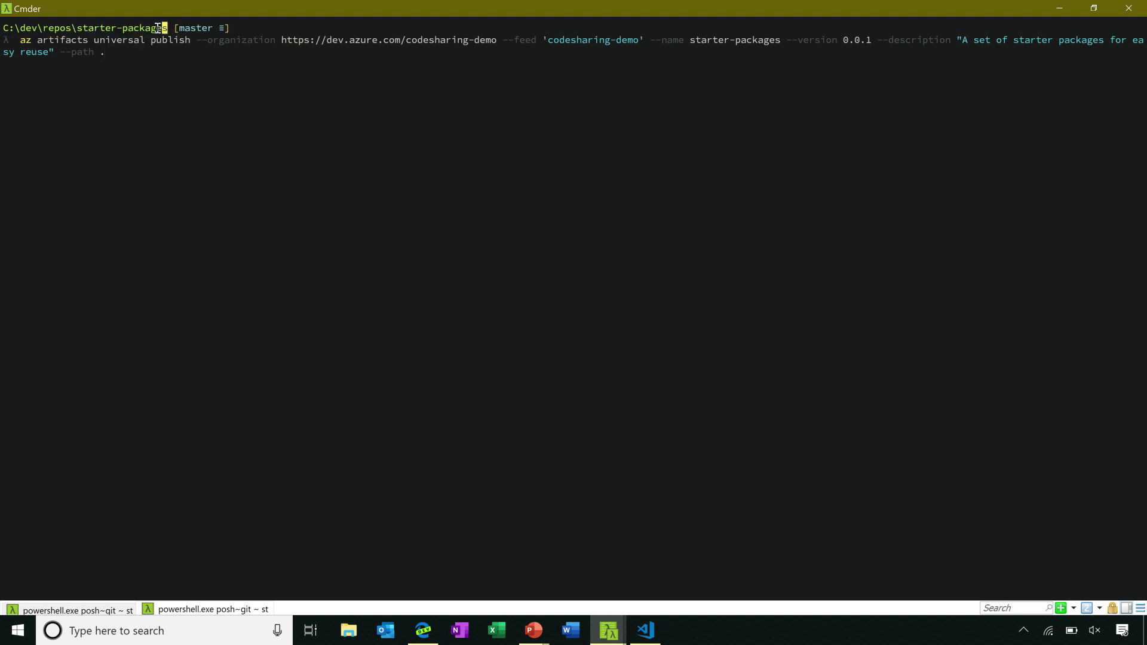
{"action": "mouse_move", "coordinate": [157, 63]}
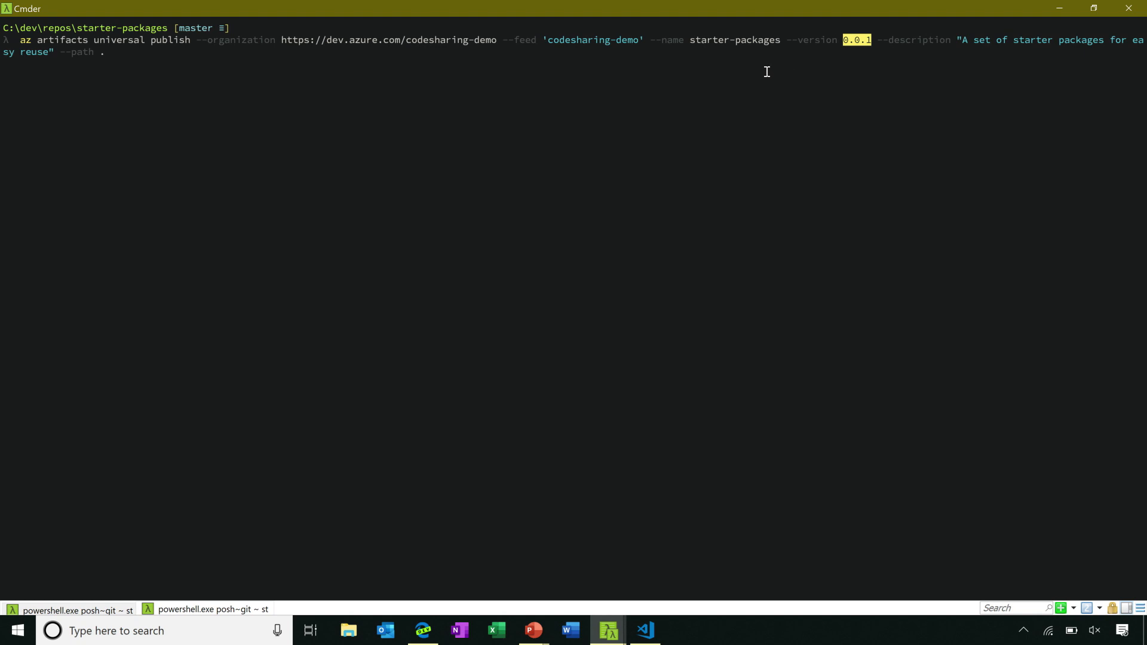
{"action": "mouse_move", "coordinate": [902, 40]}
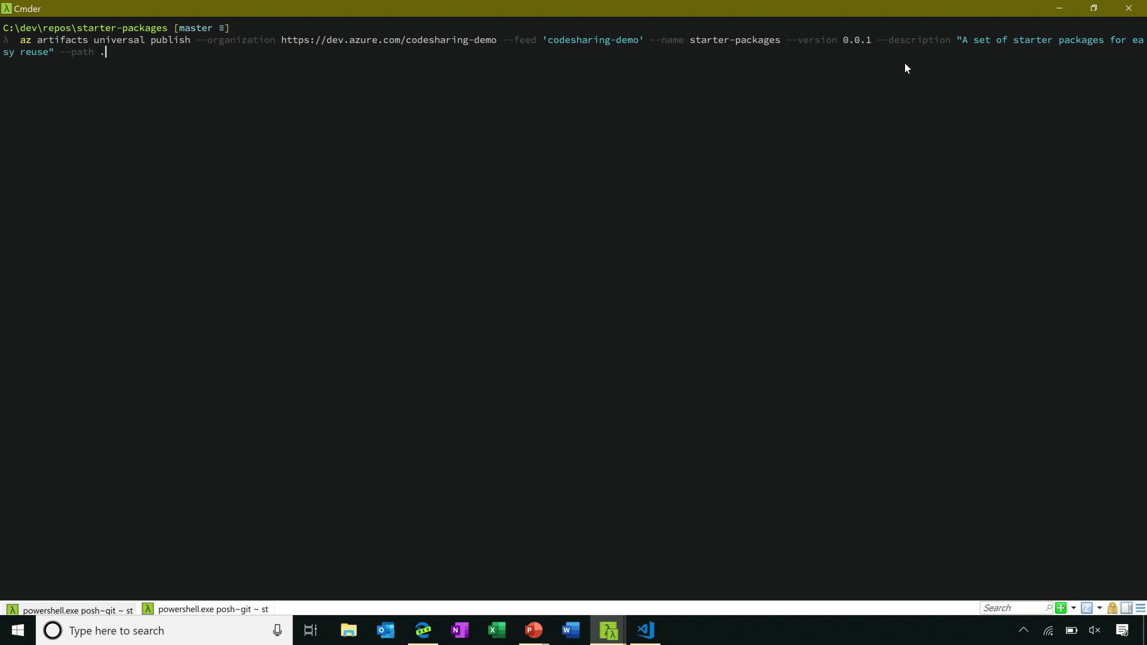
{"action": "mouse_move", "coordinate": [61, 59]}
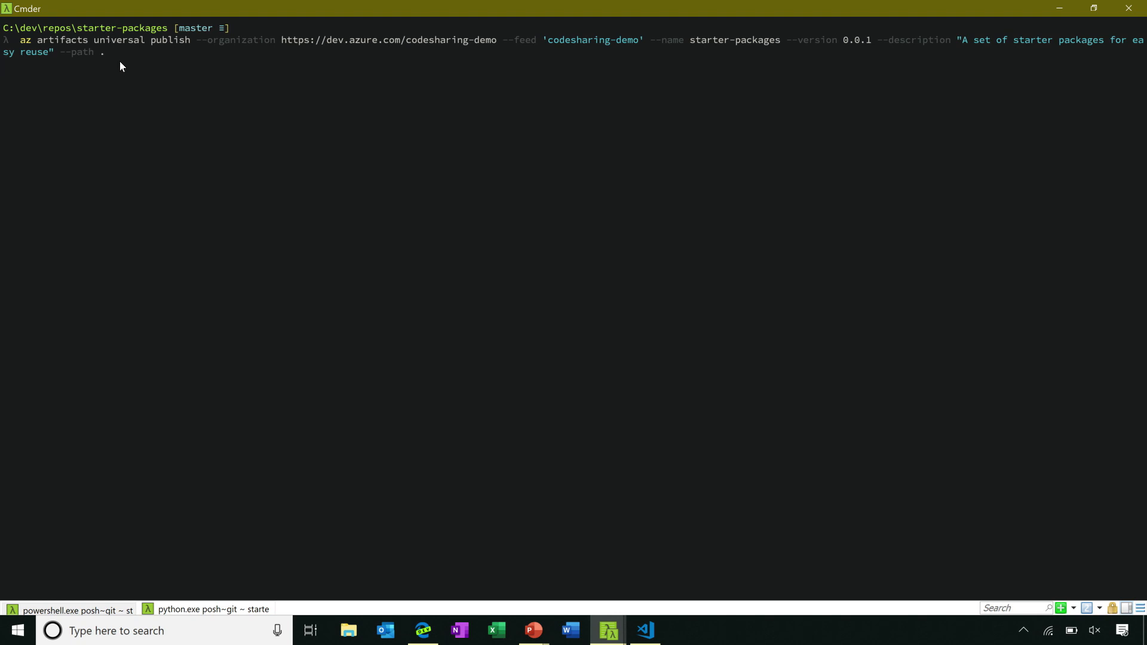
{"action": "mouse_move", "coordinate": [119, 60]}
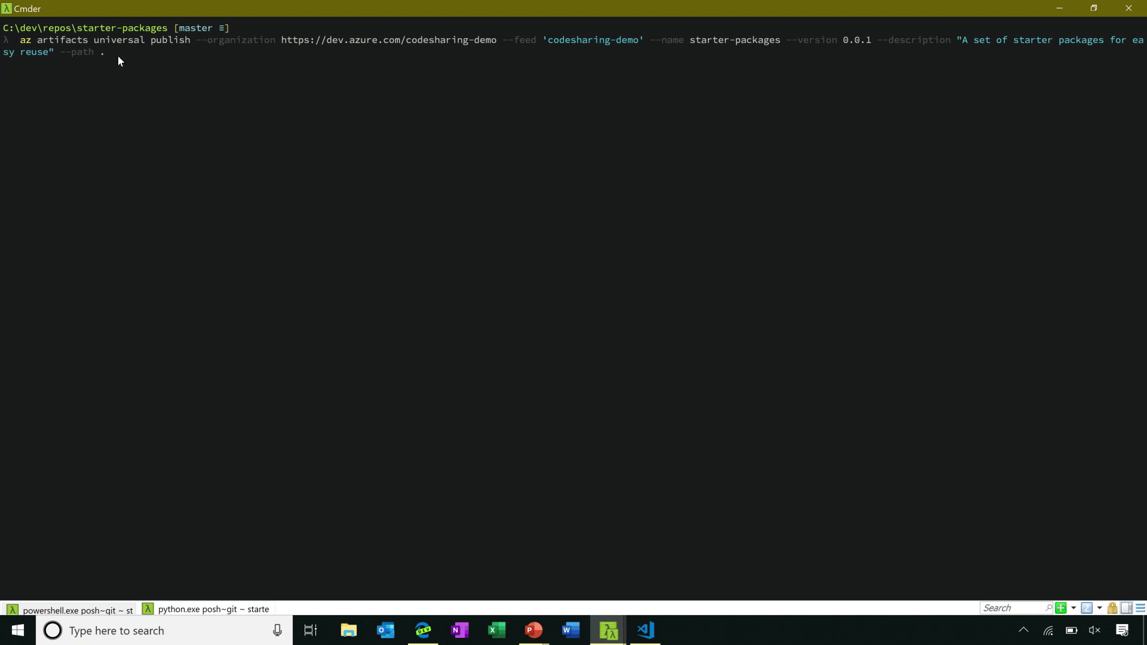
{"action": "key", "text": "Enter"}
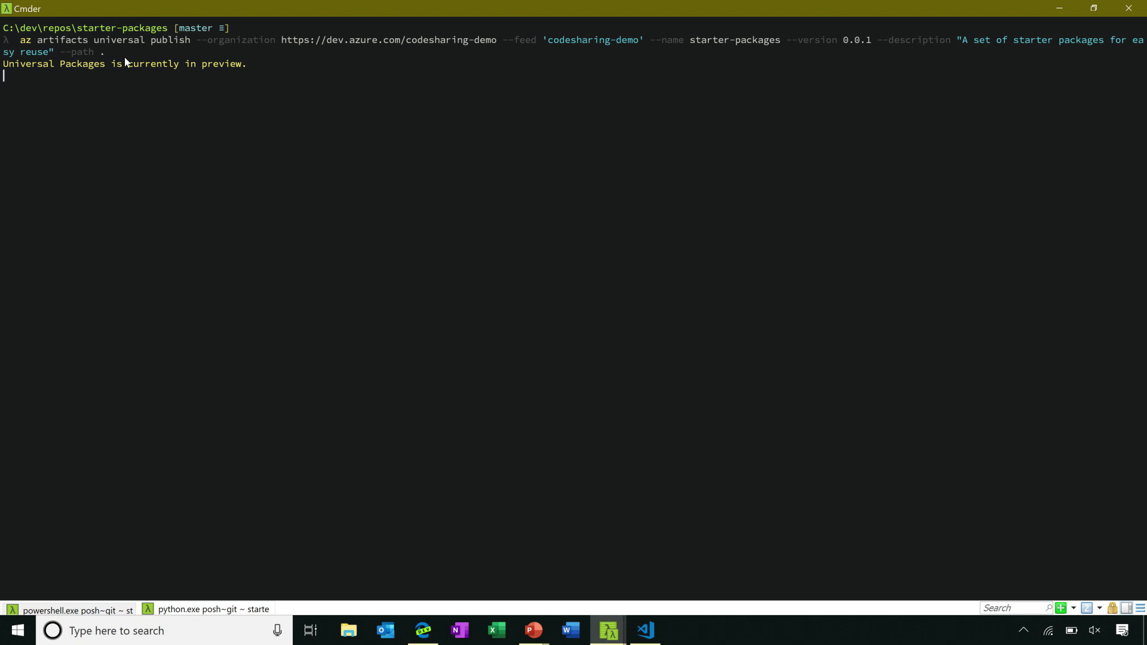